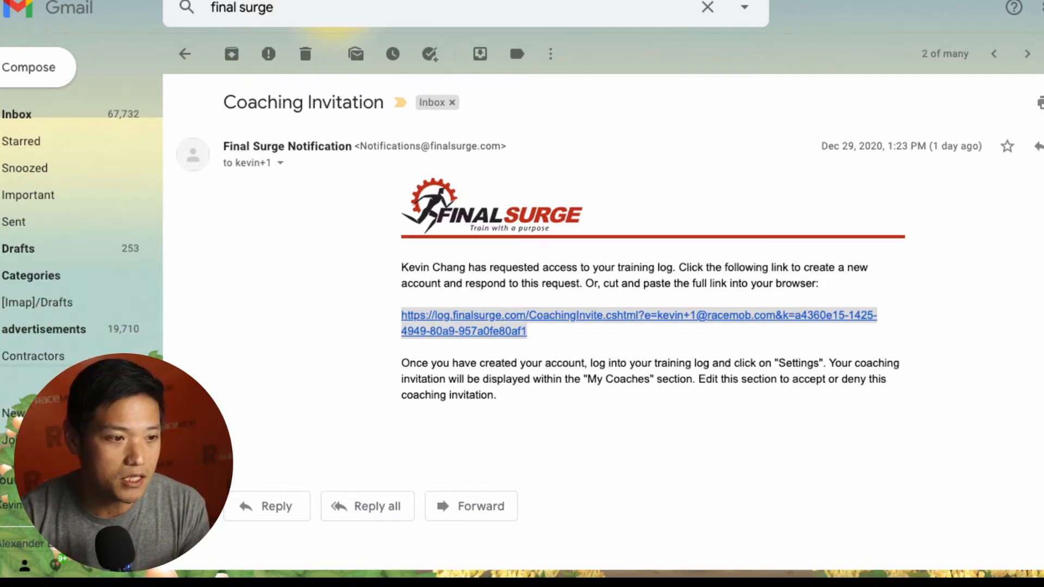
Follow the CoachingInvite link in the Final Surge email to the sign-up form
left_click(638, 315)
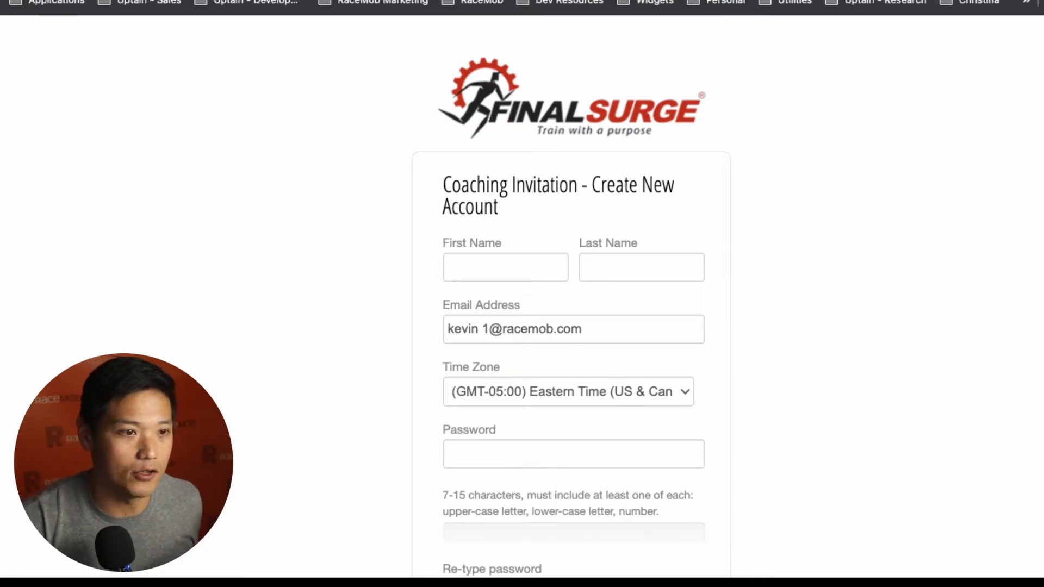
left_click(504, 267)
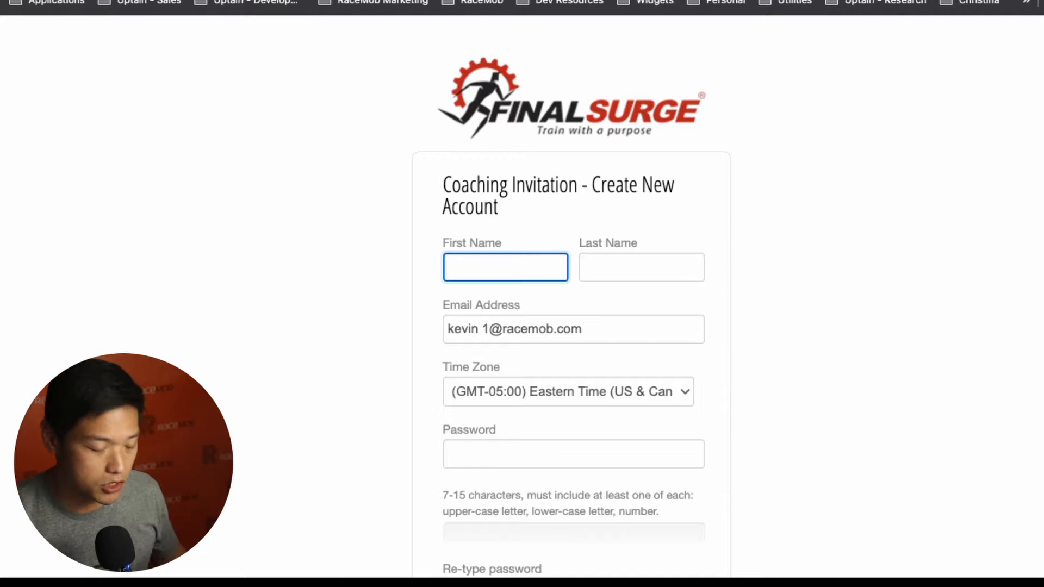
type("Kevin")
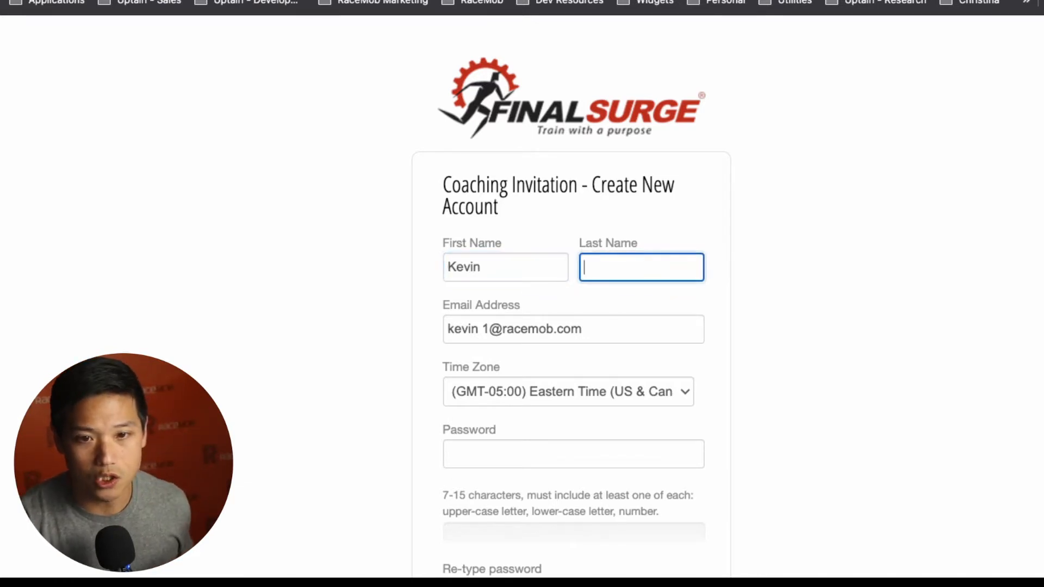
type("Chang")
left_click(572, 329)
type("+")
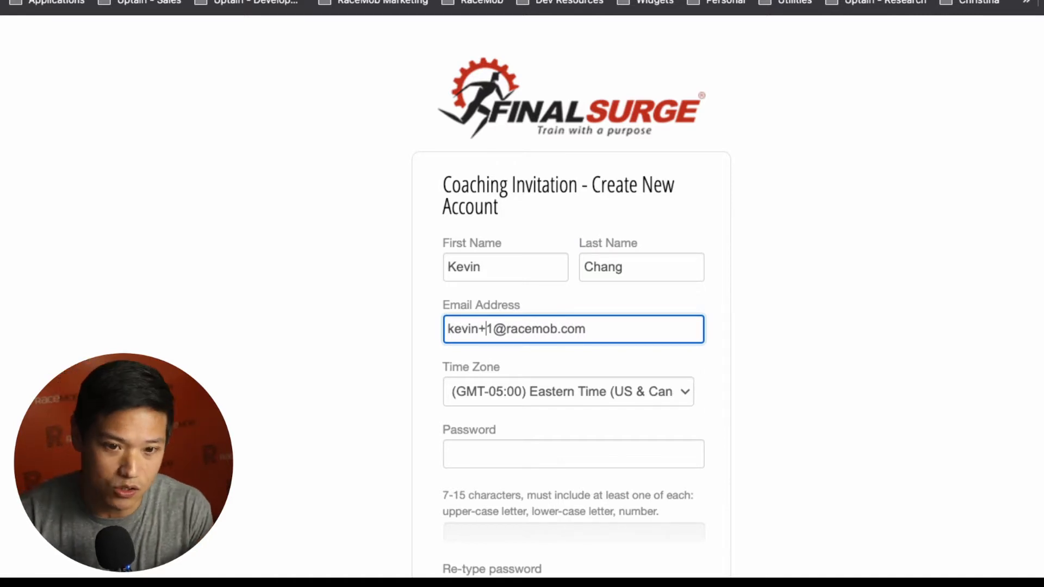
left_click(567, 391)
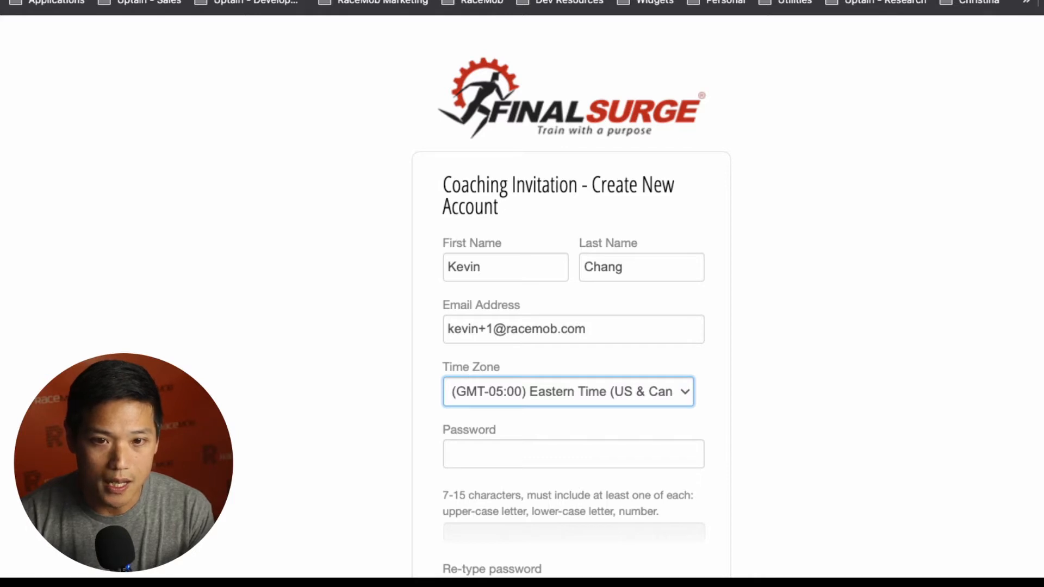
left_click(569, 391)
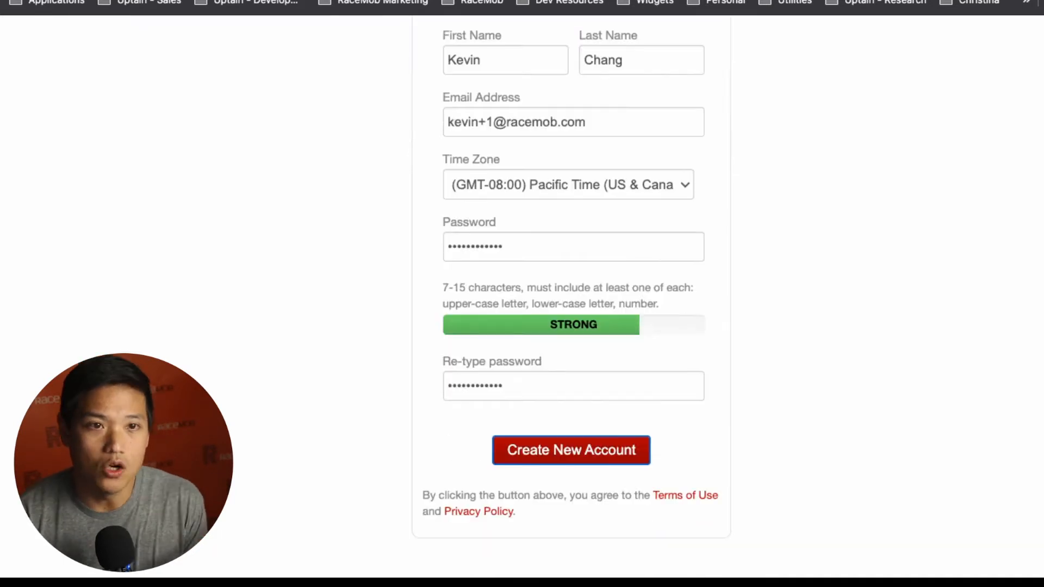
left_click(571, 450)
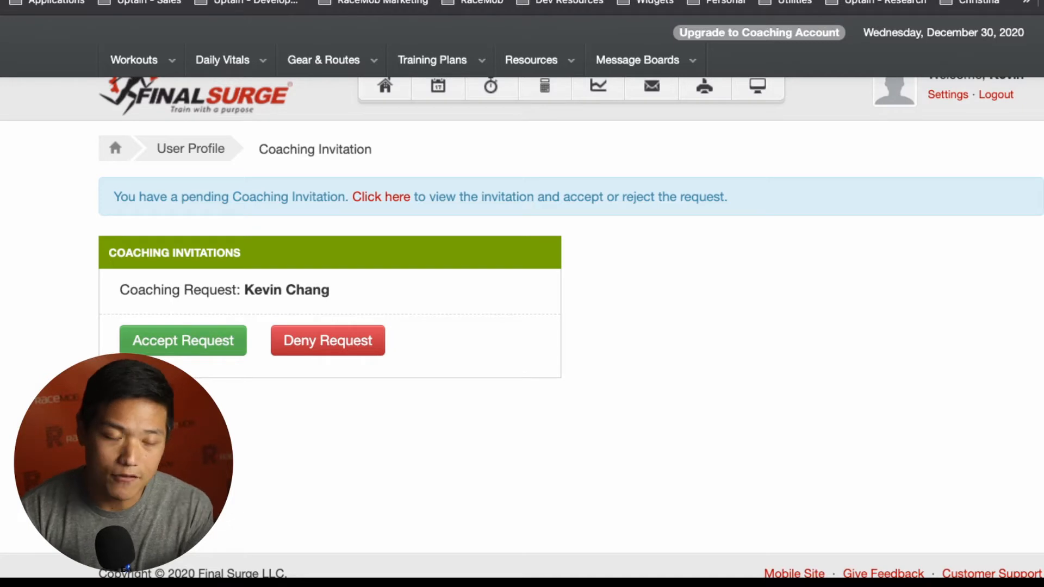
Accept the pending coaching request with the green Accept Request button
left_click(183, 340)
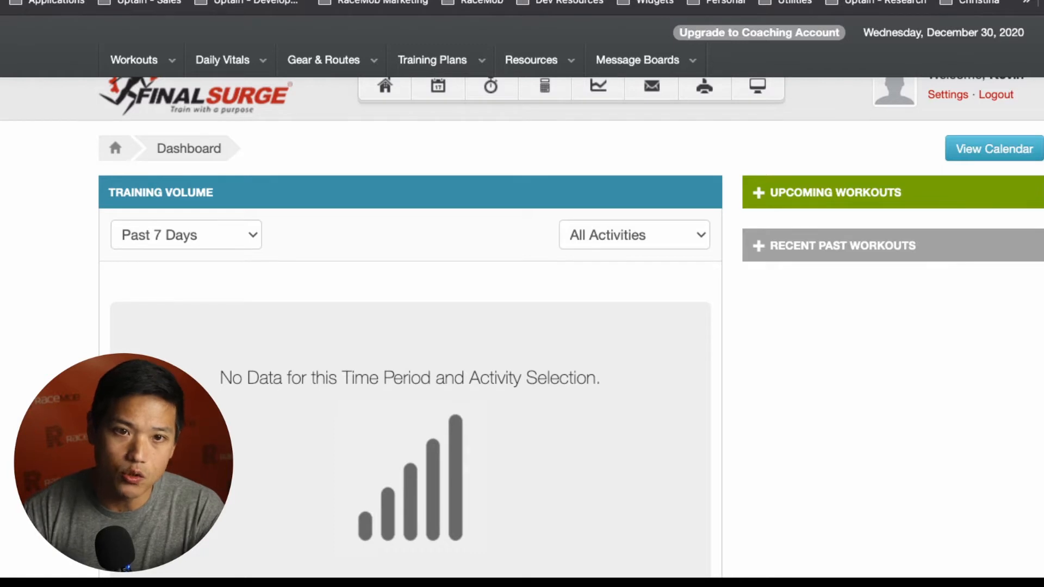
Go to Training Plans to reach the Apply Training Plans to Calendar page
left_click(431, 60)
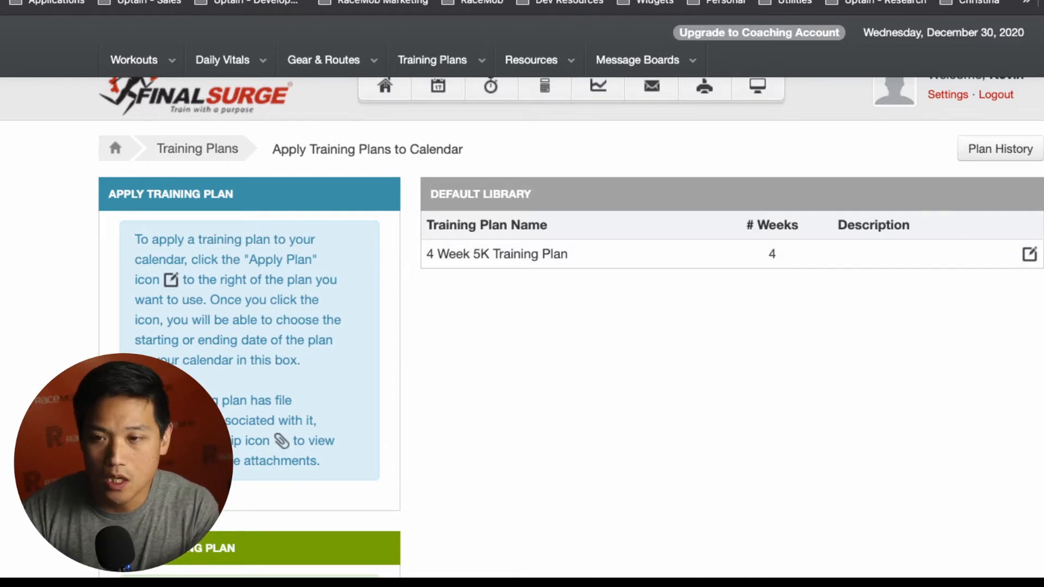
Apply the 4 Week 5K Training Plan with a 01/01/2021 start date
left_click(1028, 254)
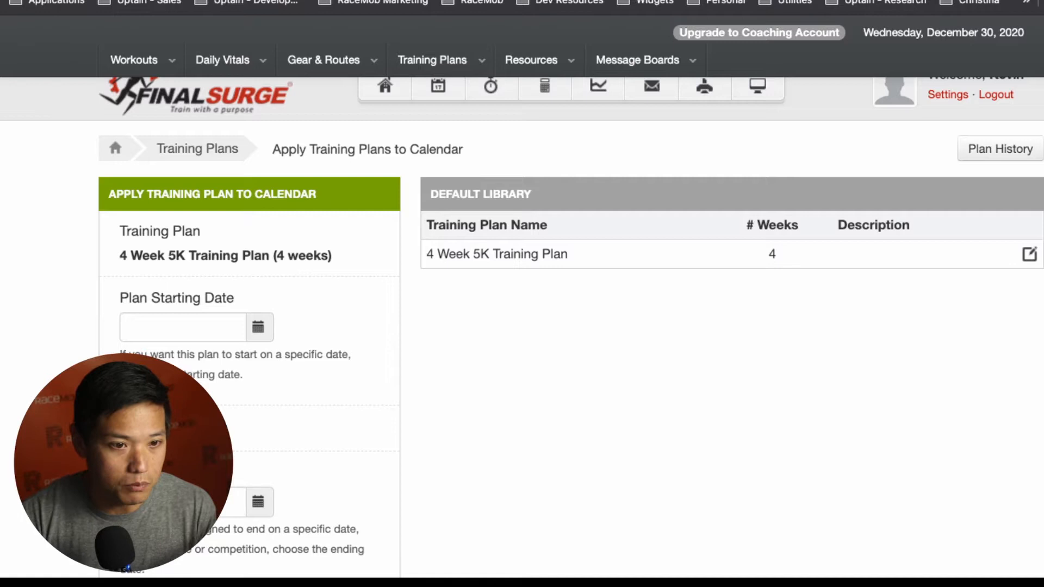
left_click(258, 327)
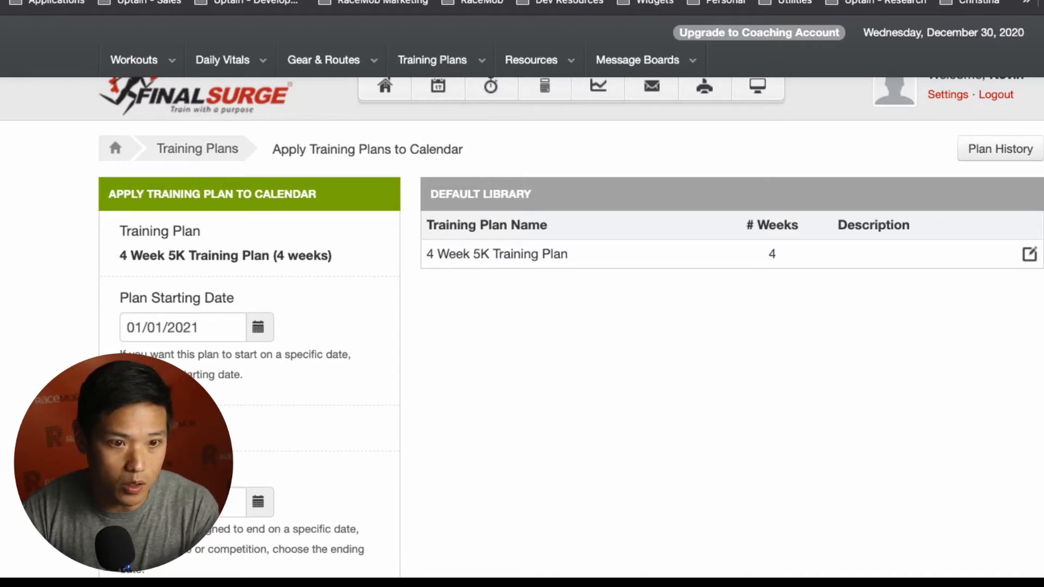
scroll("down", 3)
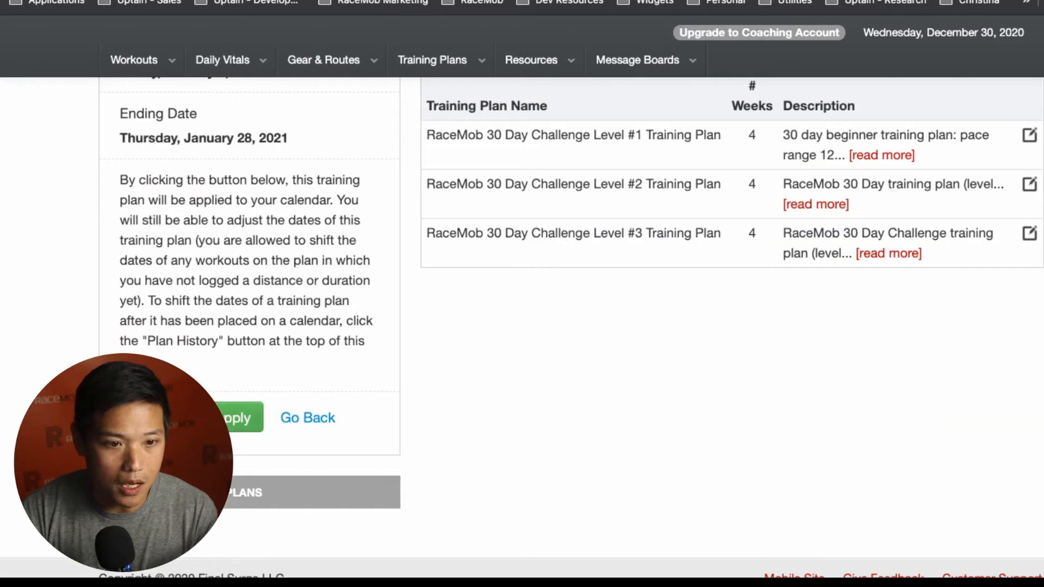
left_click(235, 417)
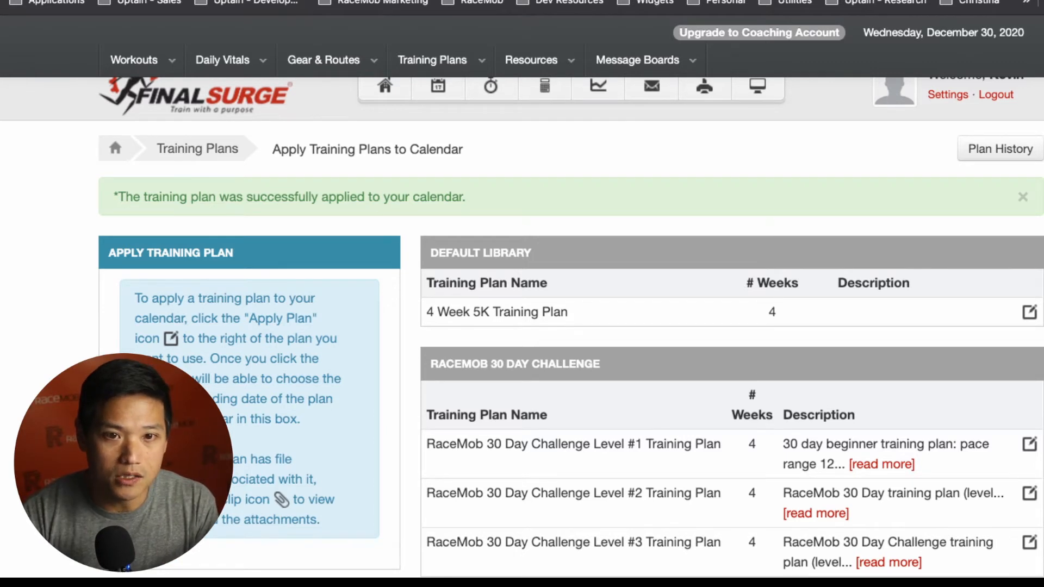
mouse_move(438, 86)
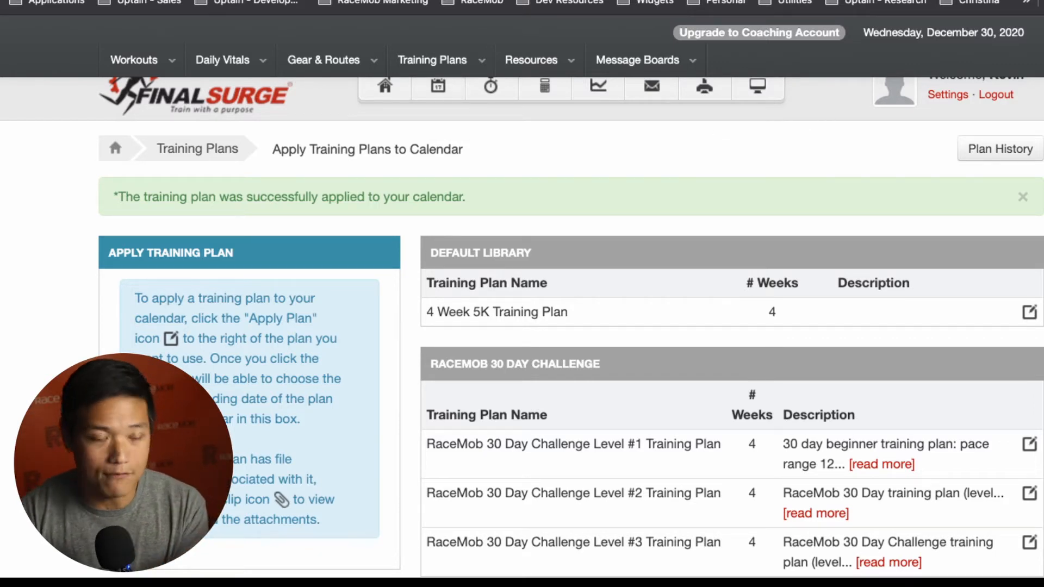
mouse_move(437, 86)
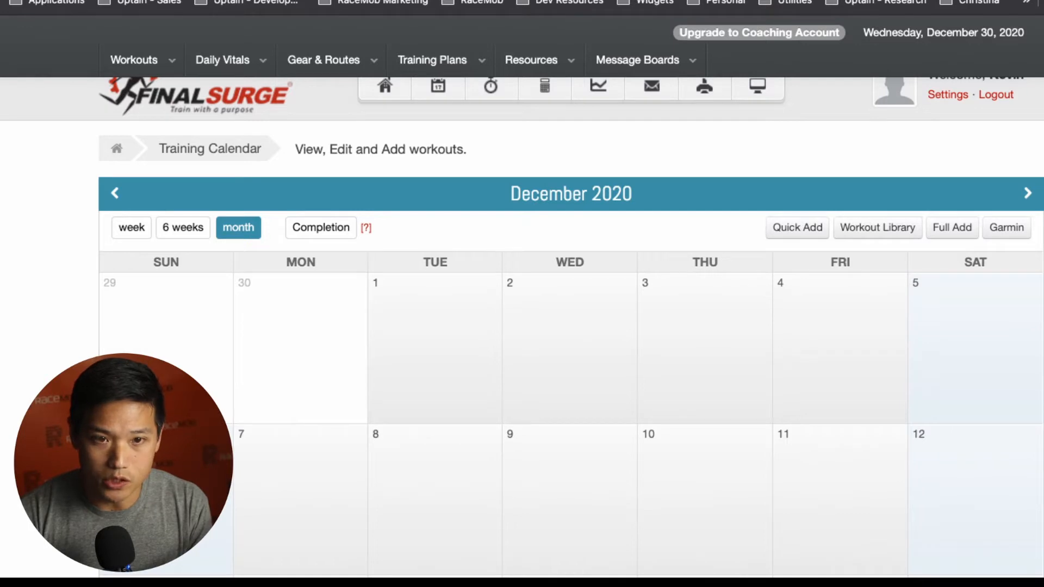
Advance the calendar to January 2021 and scroll through the plan's workouts
left_click(1027, 193)
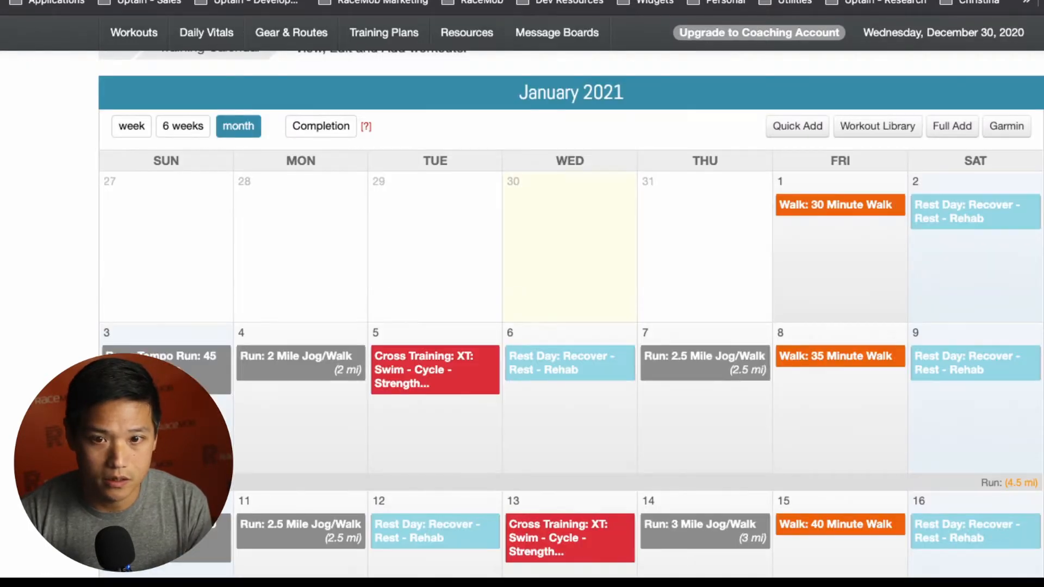
scroll("down", 3)
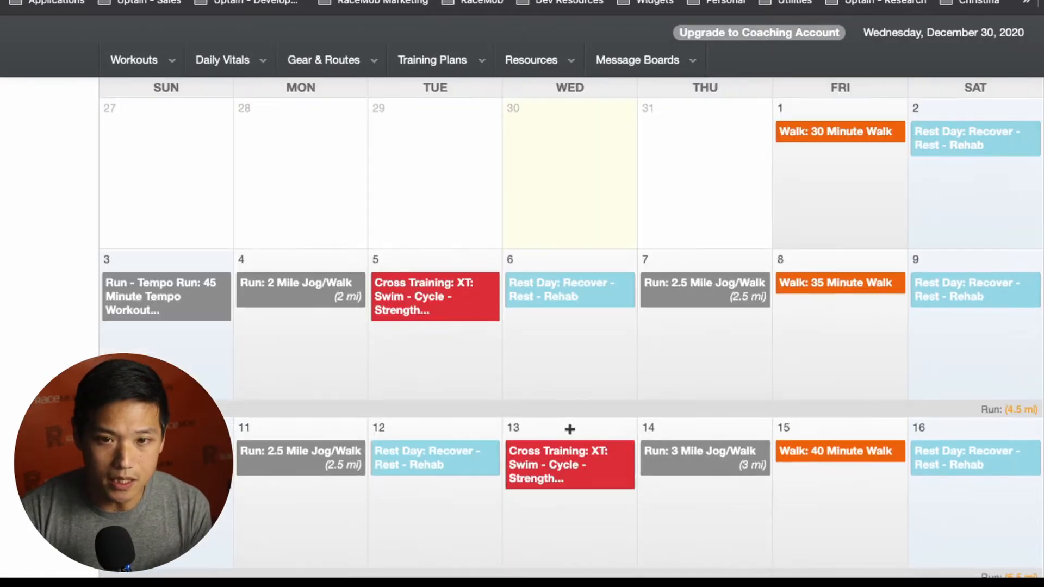
scroll("down", 3)
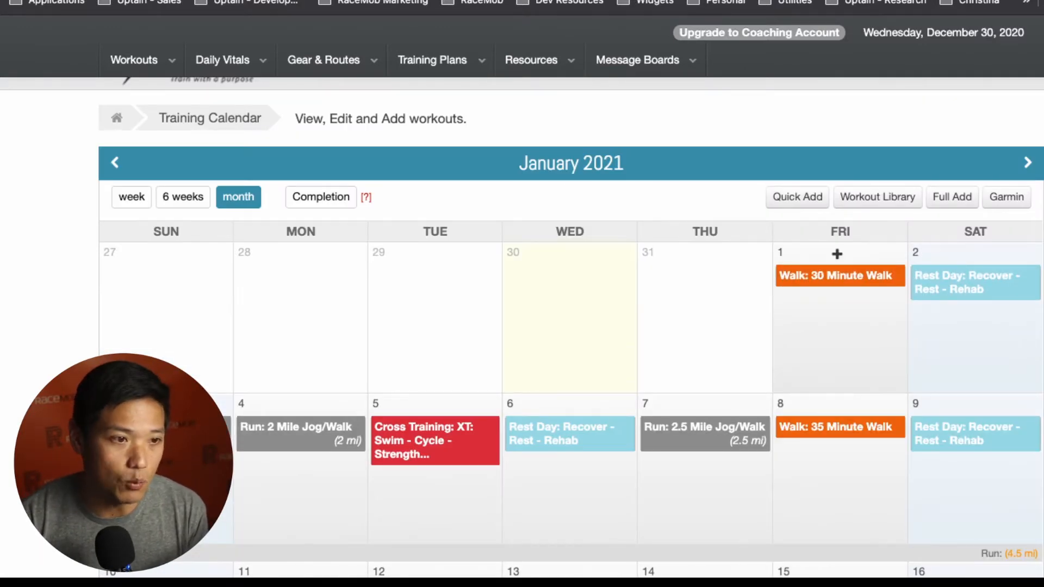
scroll("down", 3)
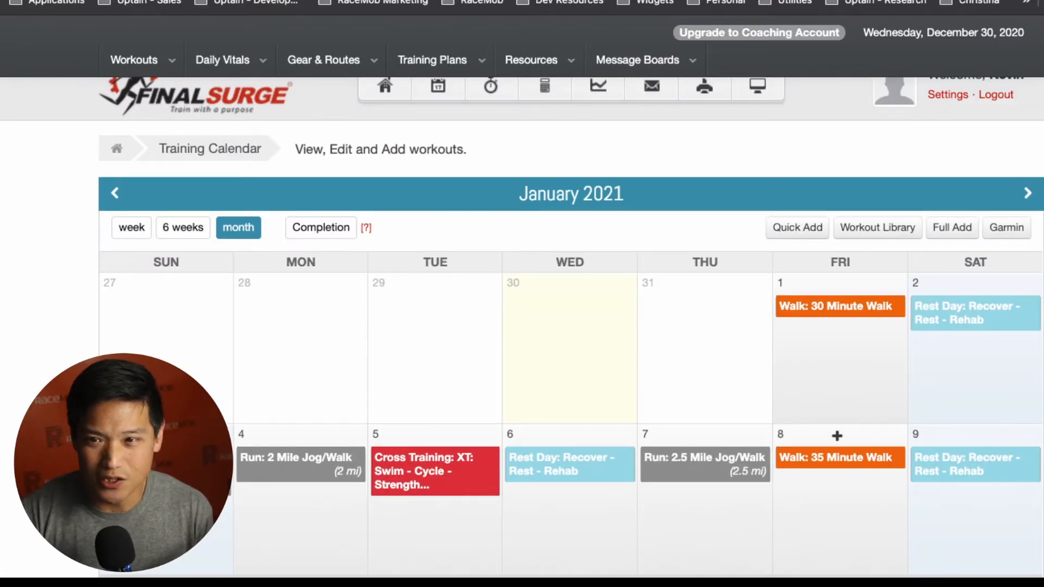
scroll("down", 3)
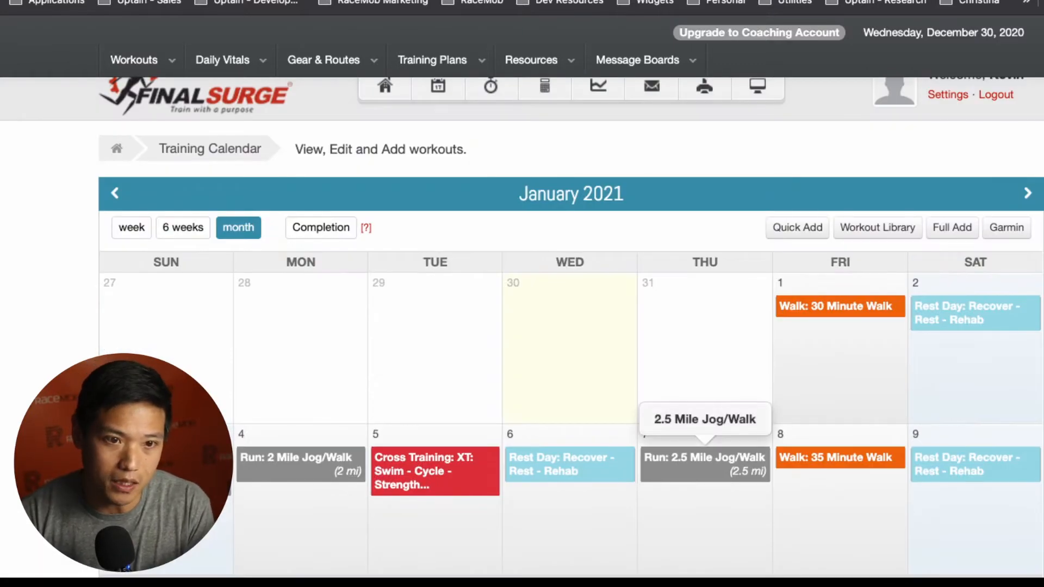
left_click(431, 60)
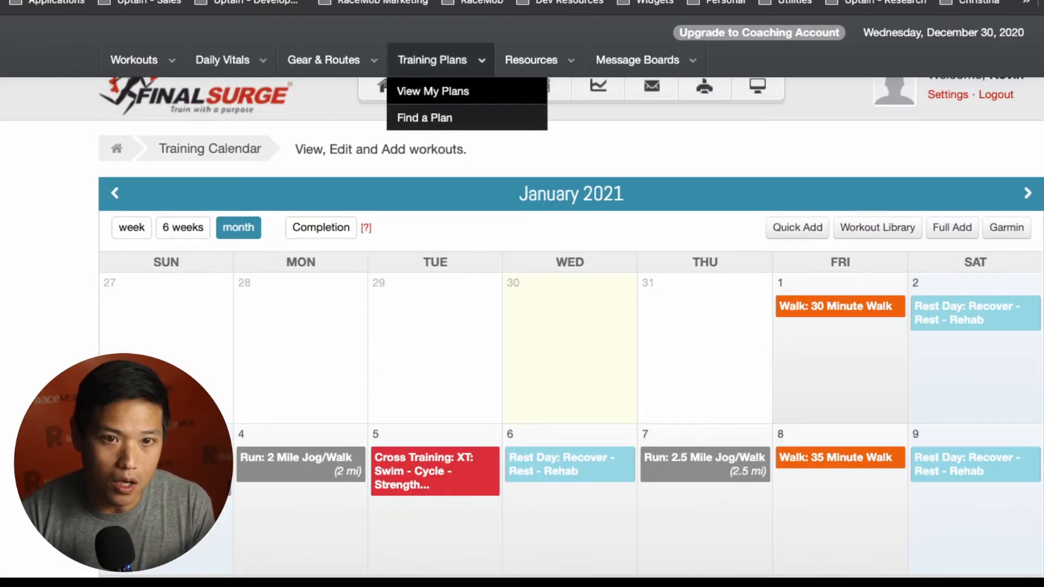
Open My Plans and scroll down to the Plan History listing the 5K plan
left_click(423, 118)
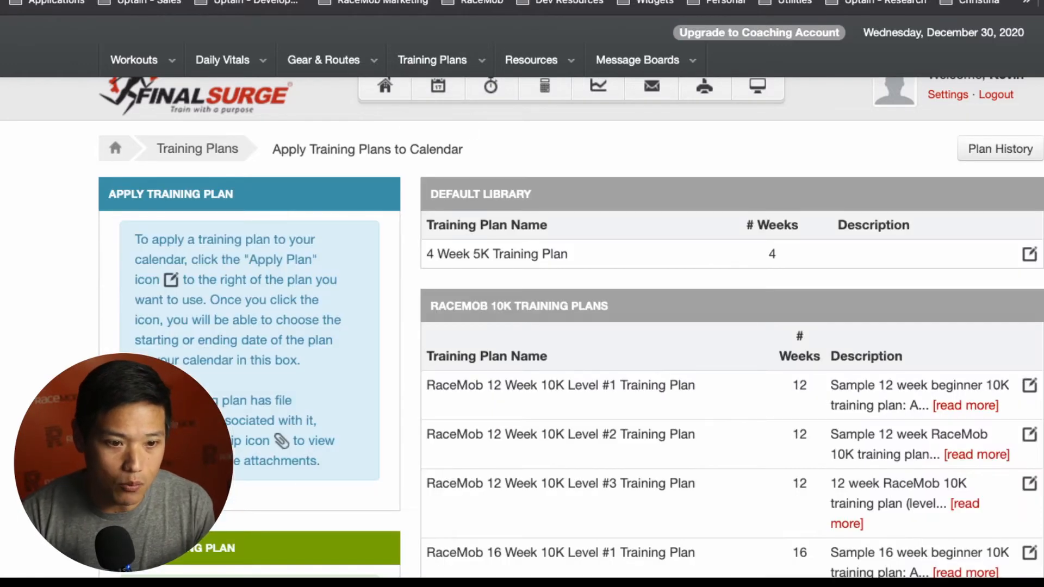
scroll("down", 3)
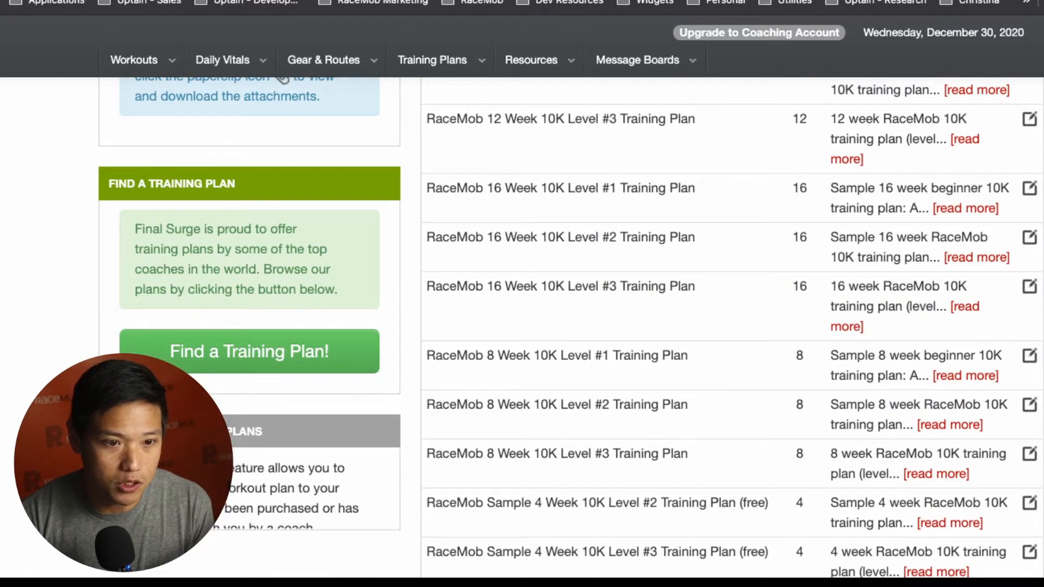
scroll("down", 3)
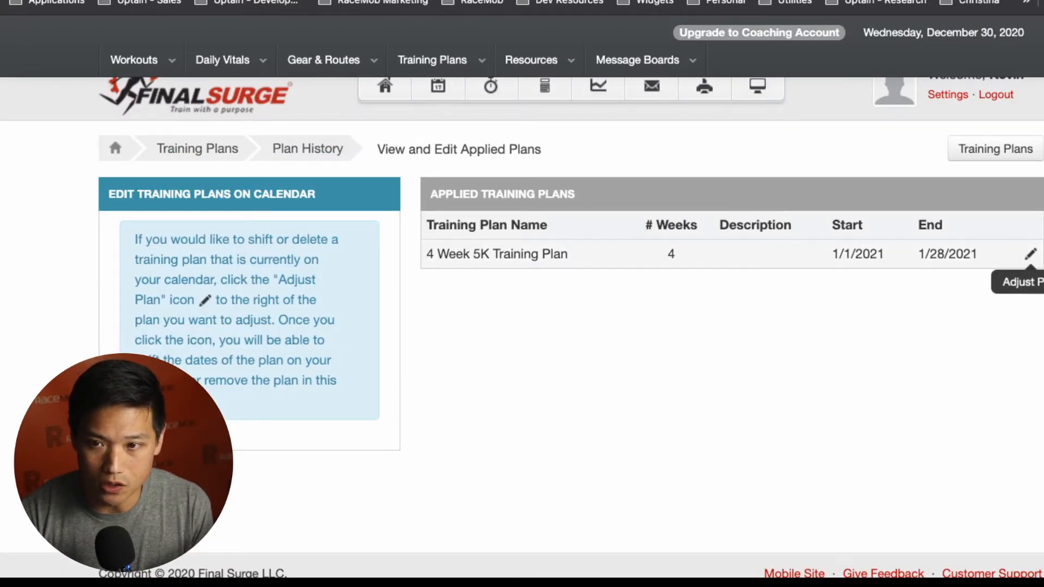
Delete the applied 4 Week 5K Training Plan and confirm its removal
left_click(1030, 254)
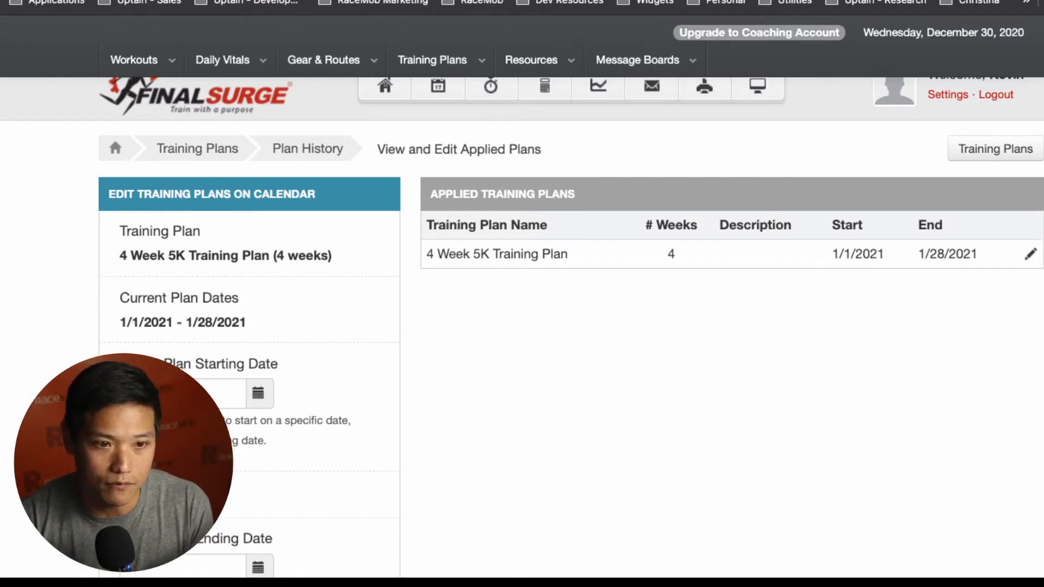
scroll("down", 3)
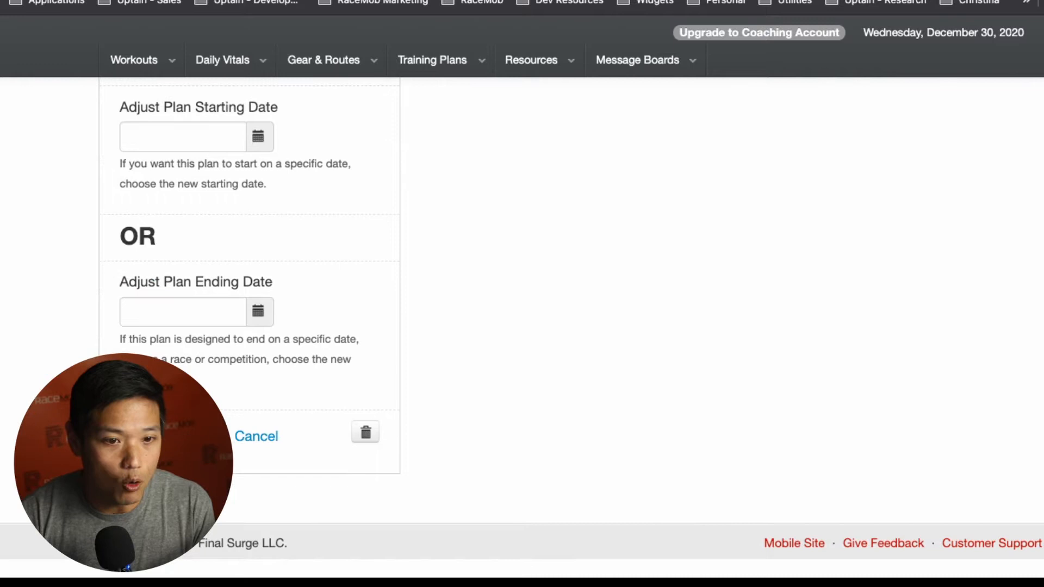
left_click(365, 431)
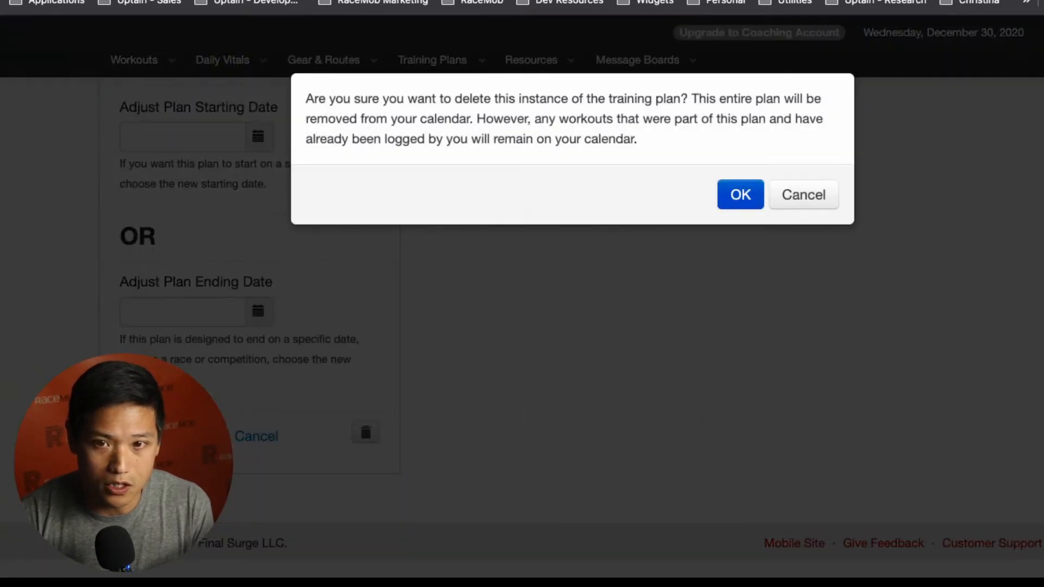
left_click(739, 195)
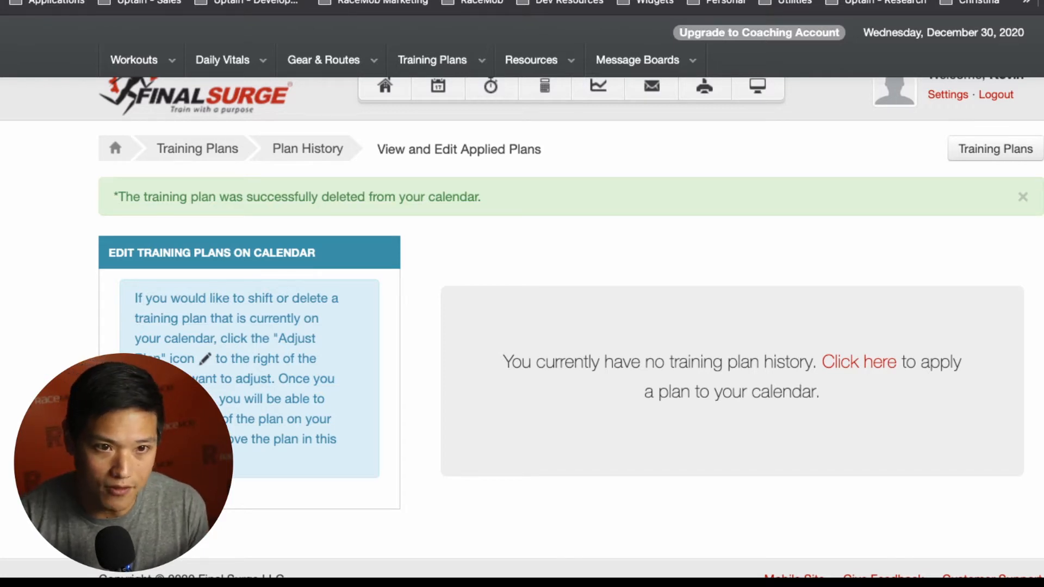
left_click(859, 361)
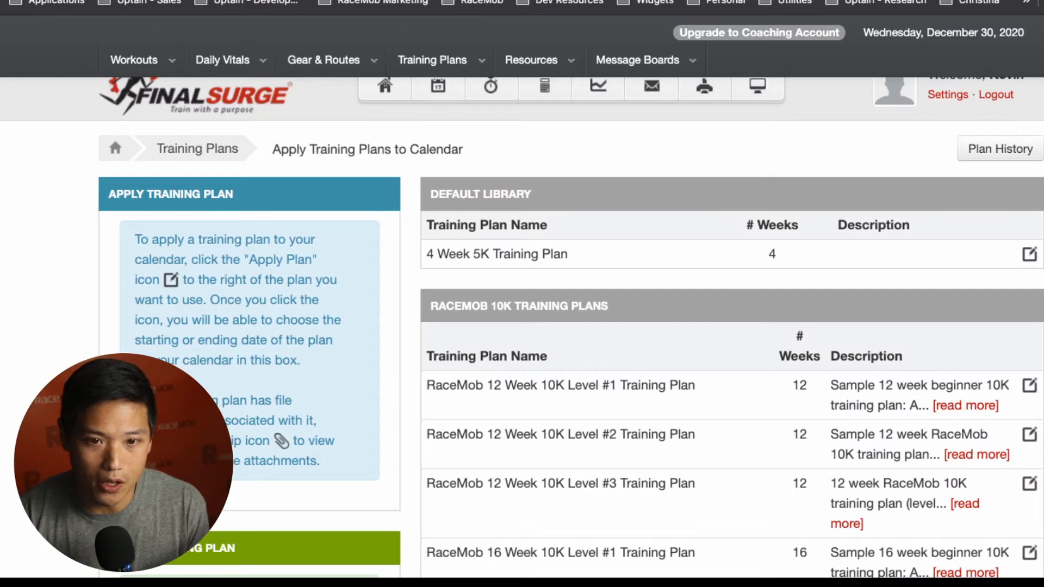
scroll("down", 3)
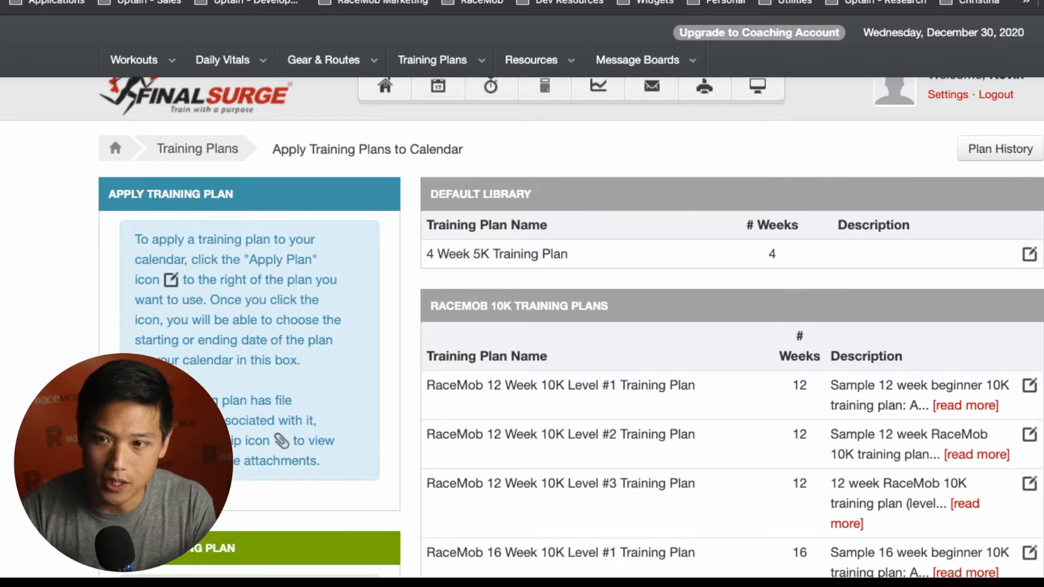
Reapply the 4 Week 5K Training Plan starting January 1, 2021 via the date picker
left_click(1029, 253)
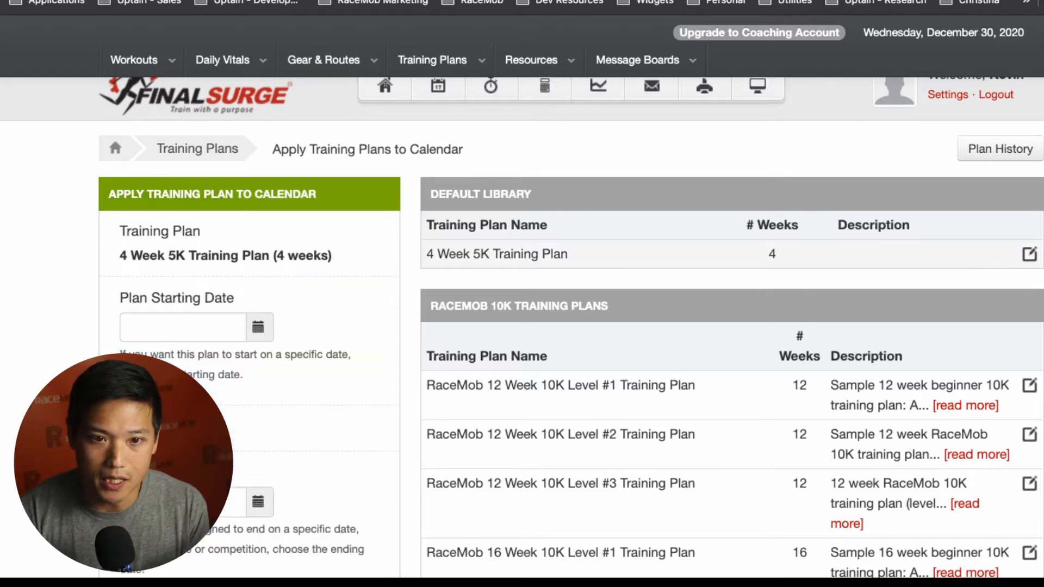
left_click(259, 326)
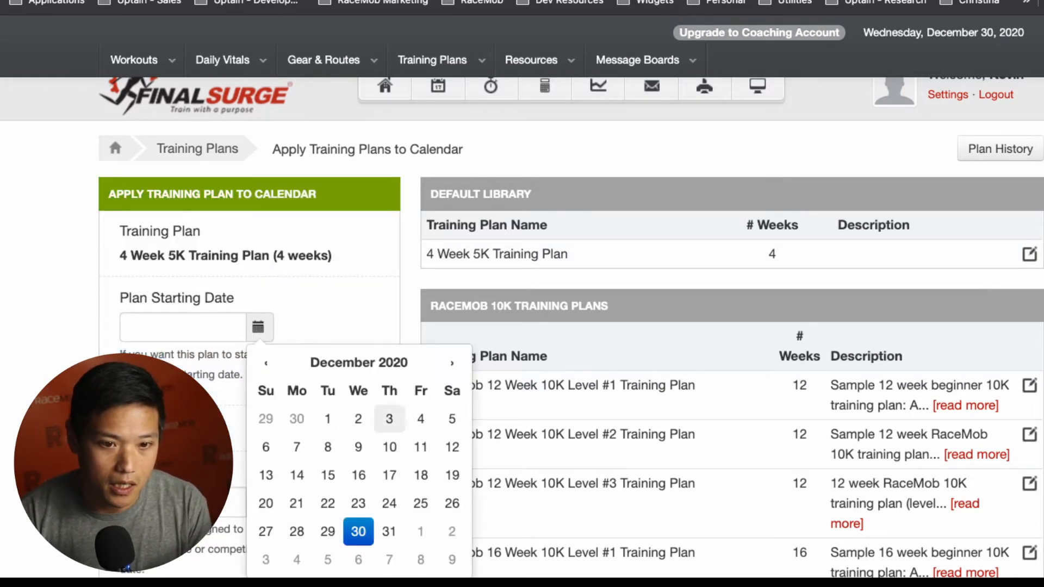
left_click(358, 531)
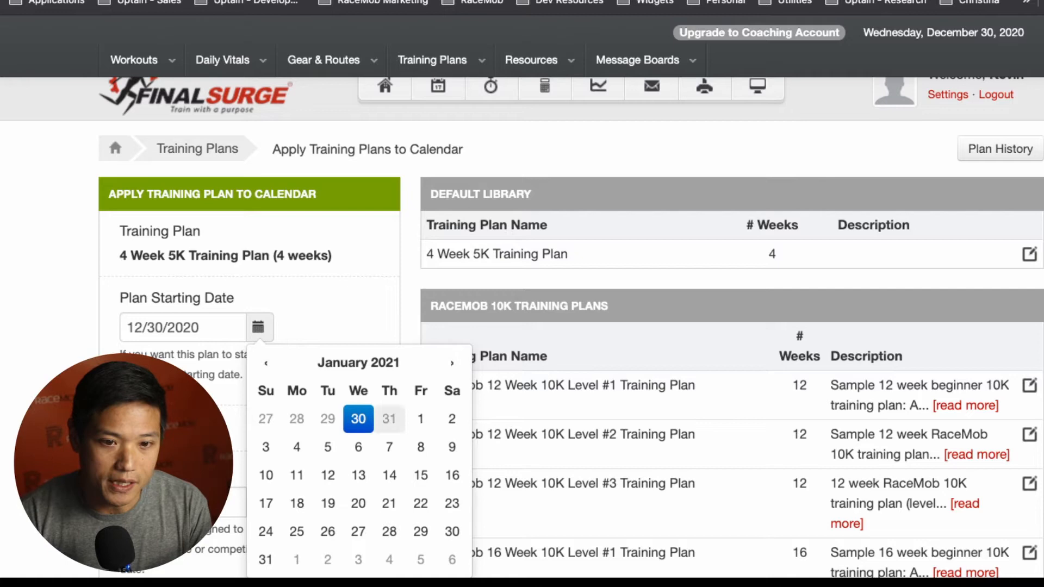
left_click(421, 418)
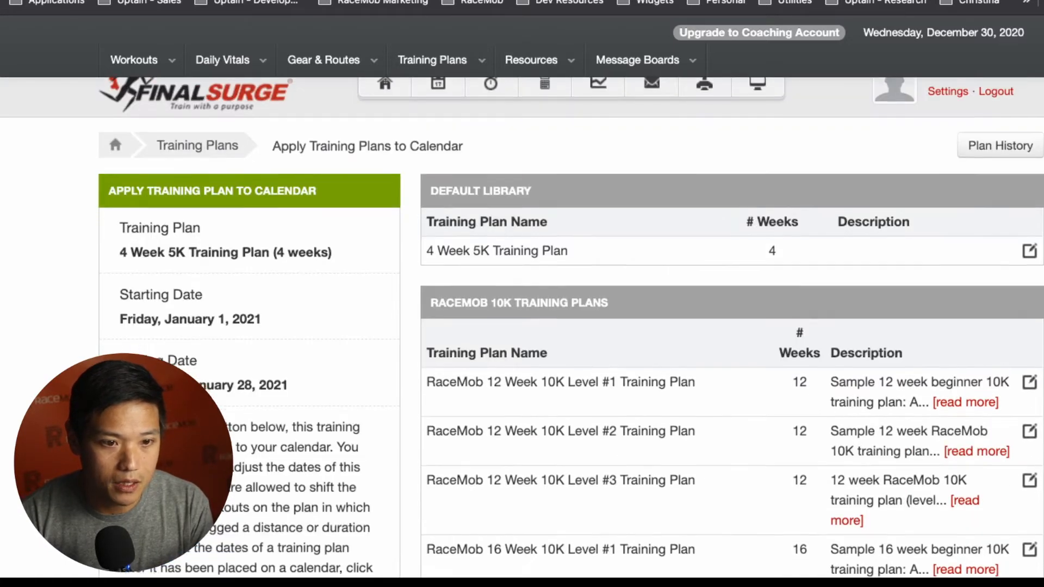
left_click(1029, 250)
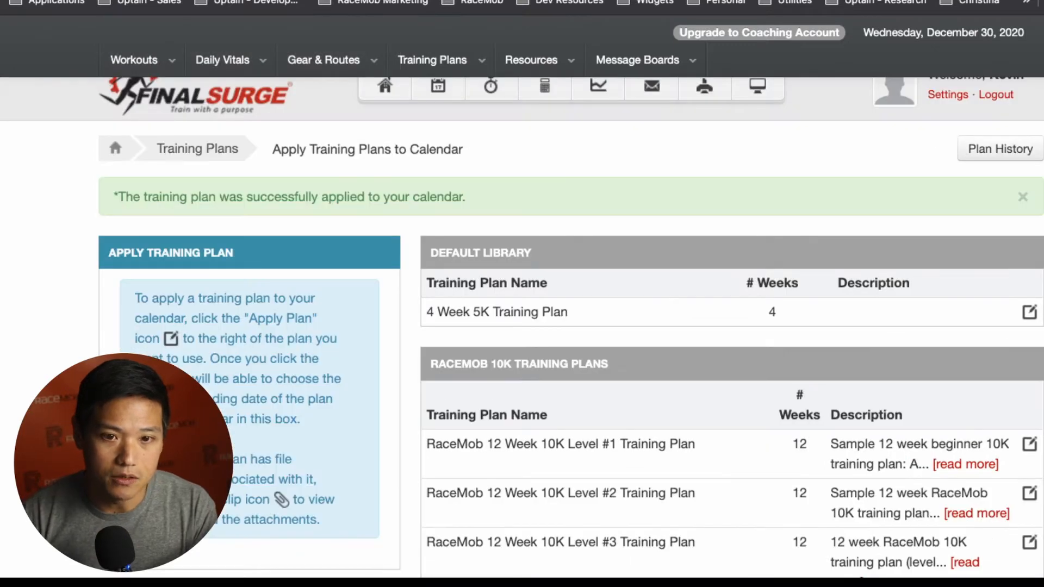
mouse_move(438, 86)
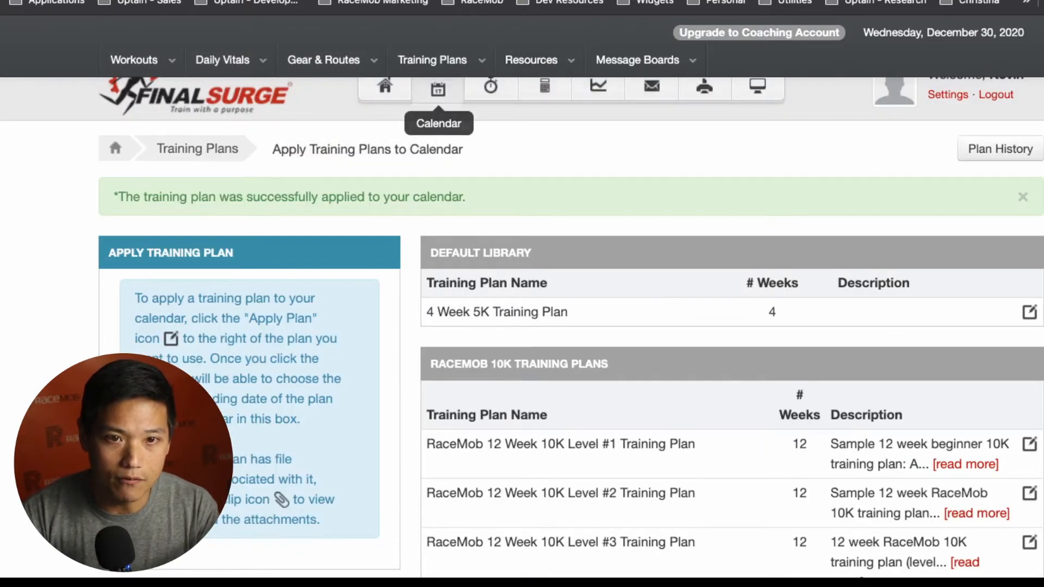
Open the training calendar and scroll the January 2021 month view
left_click(437, 86)
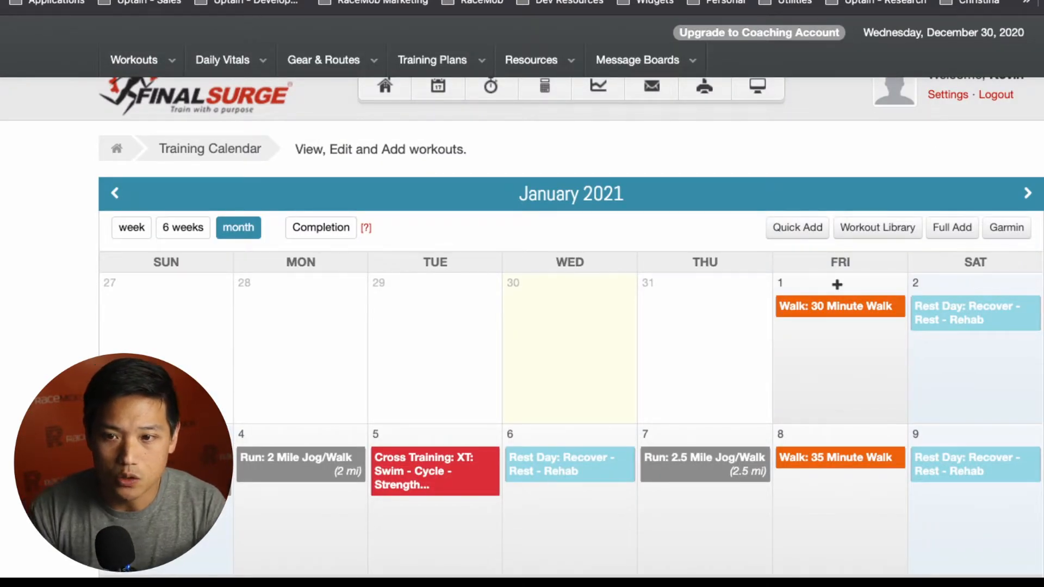
mouse_move(569, 284)
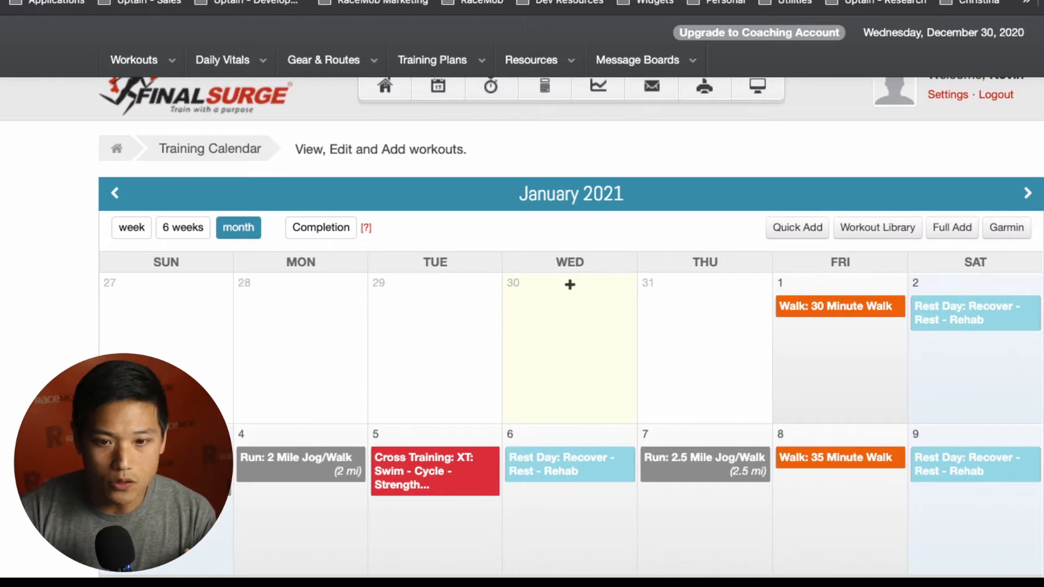
scroll("down", 3)
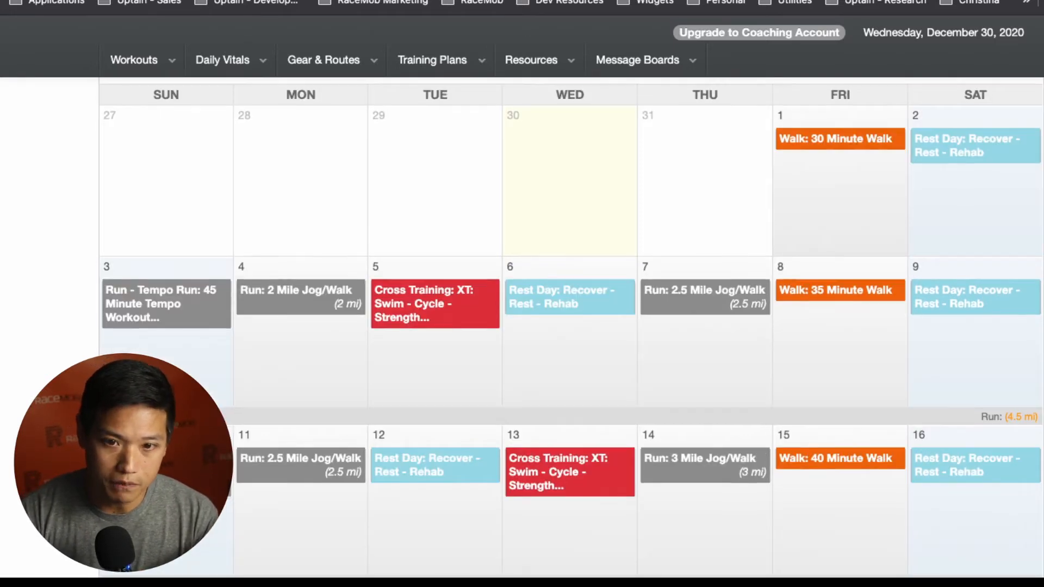
scroll("down", 3)
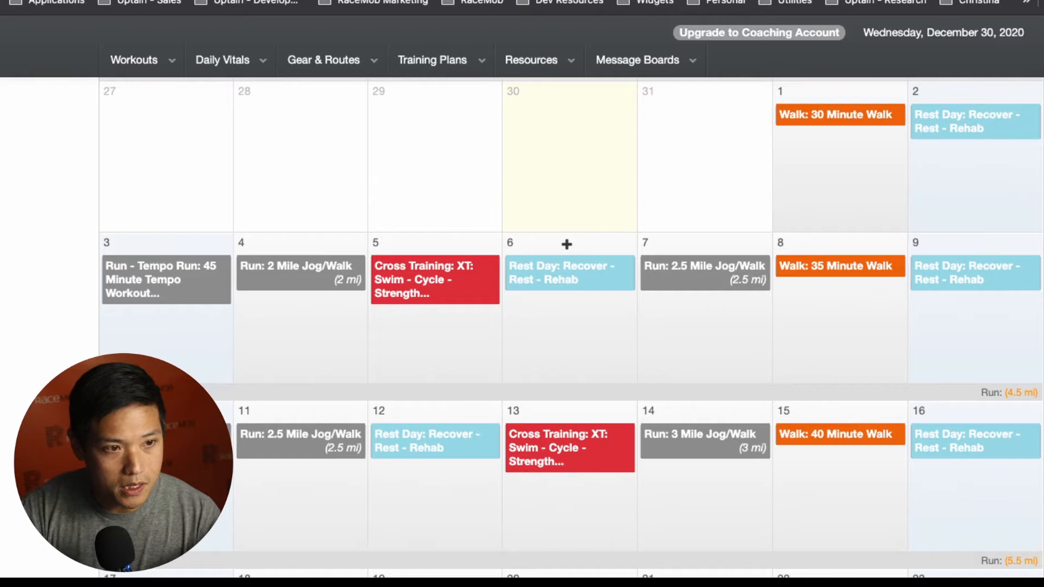
mouse_move(704, 272)
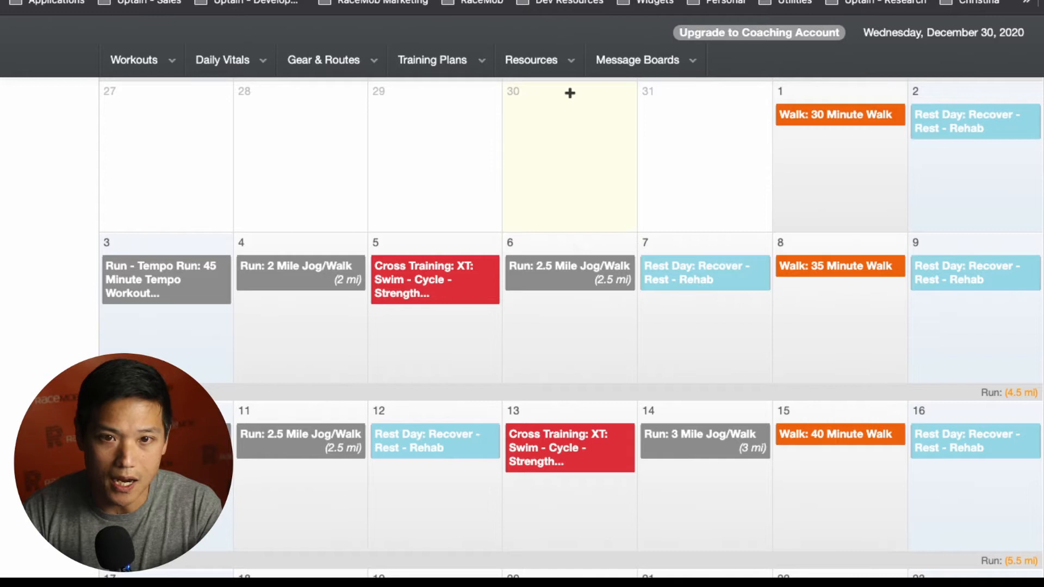
mouse_move(702, 243)
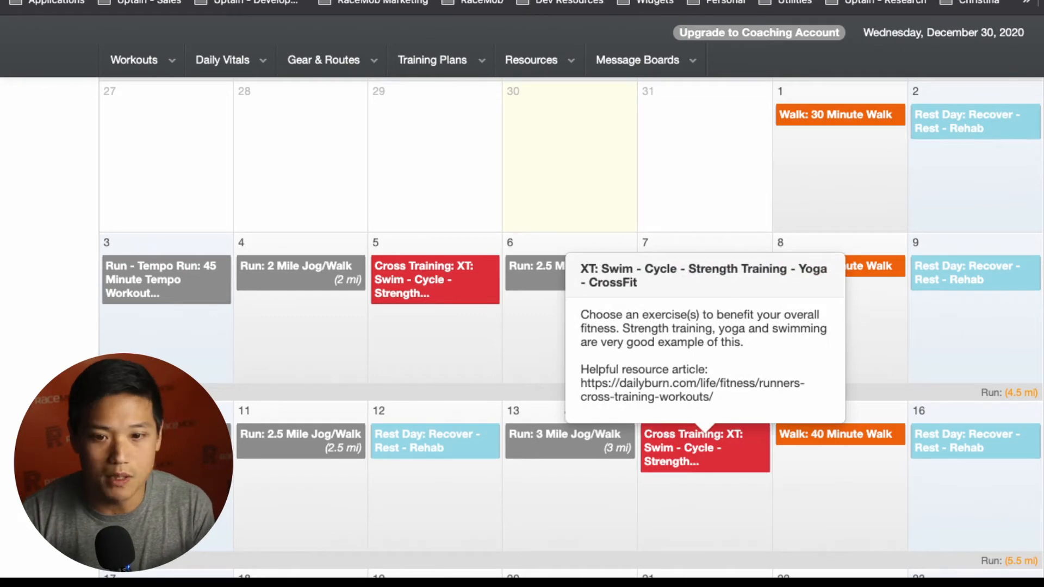
mouse_move(569, 273)
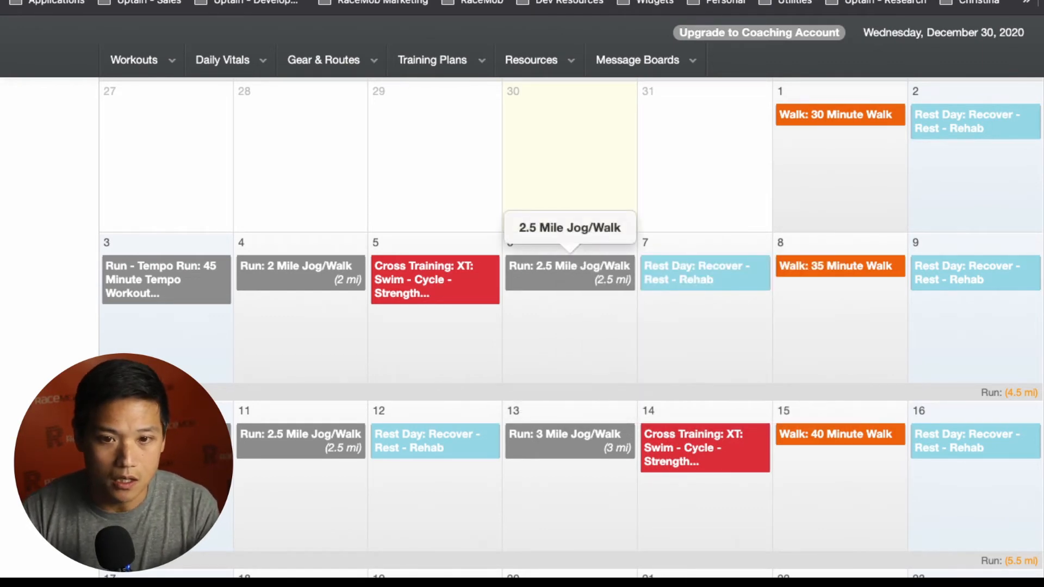
Bring up the January 6 2.5 Mile Jog/Walk's update form with Run as the activity type
left_click(569, 272)
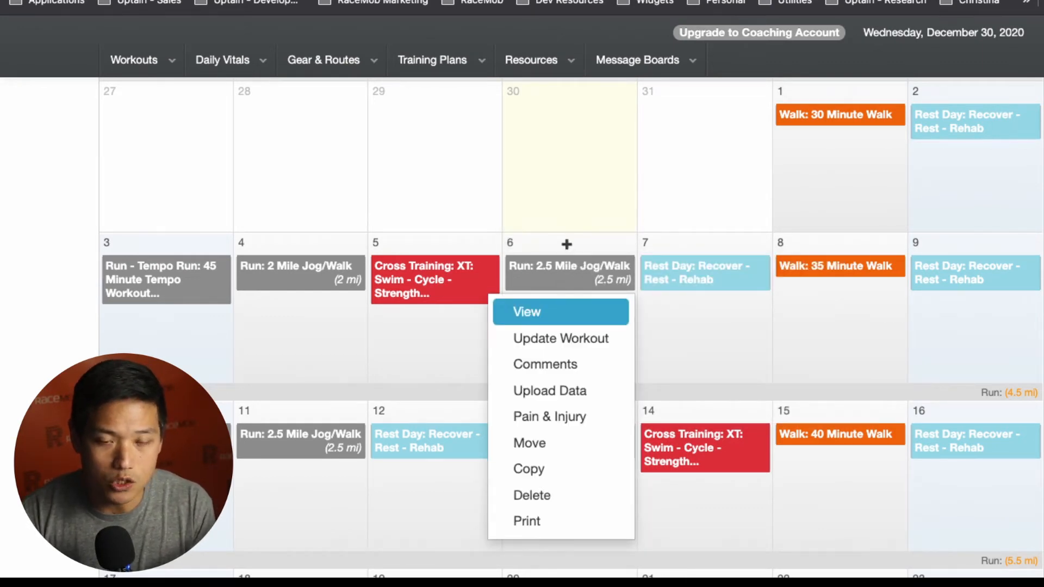
left_click(527, 312)
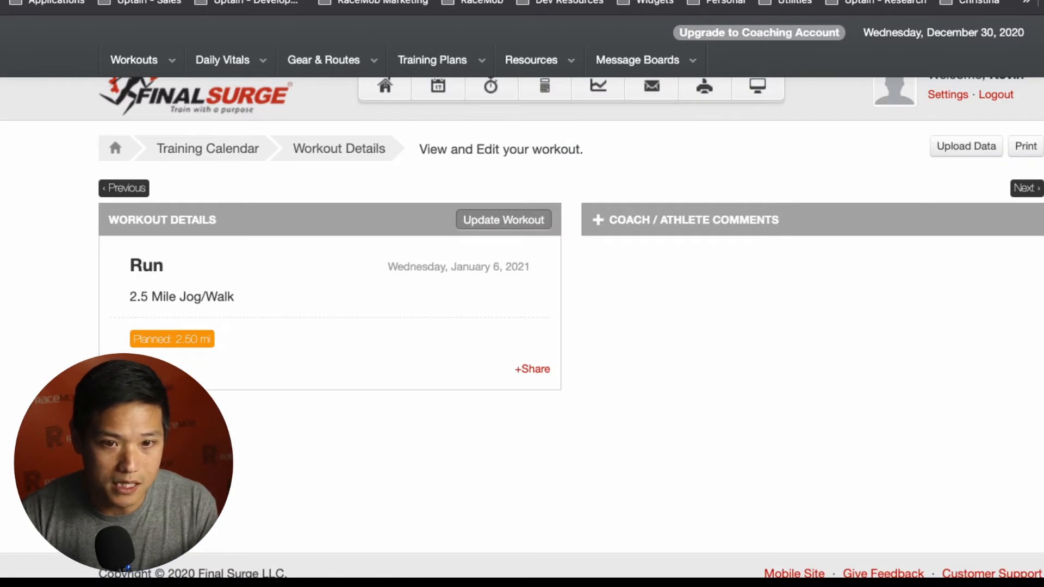
left_click(503, 220)
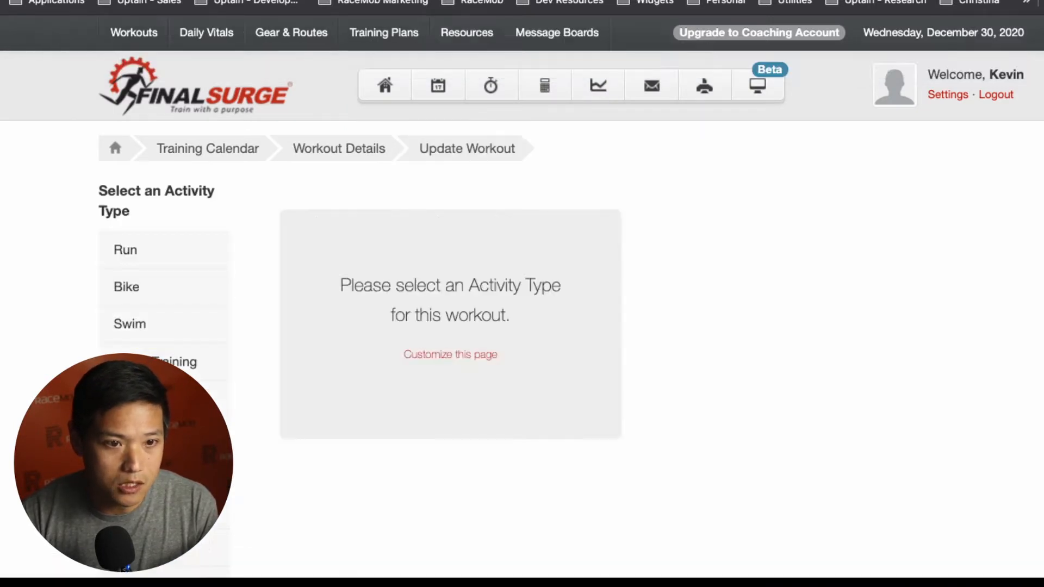
left_click(125, 249)
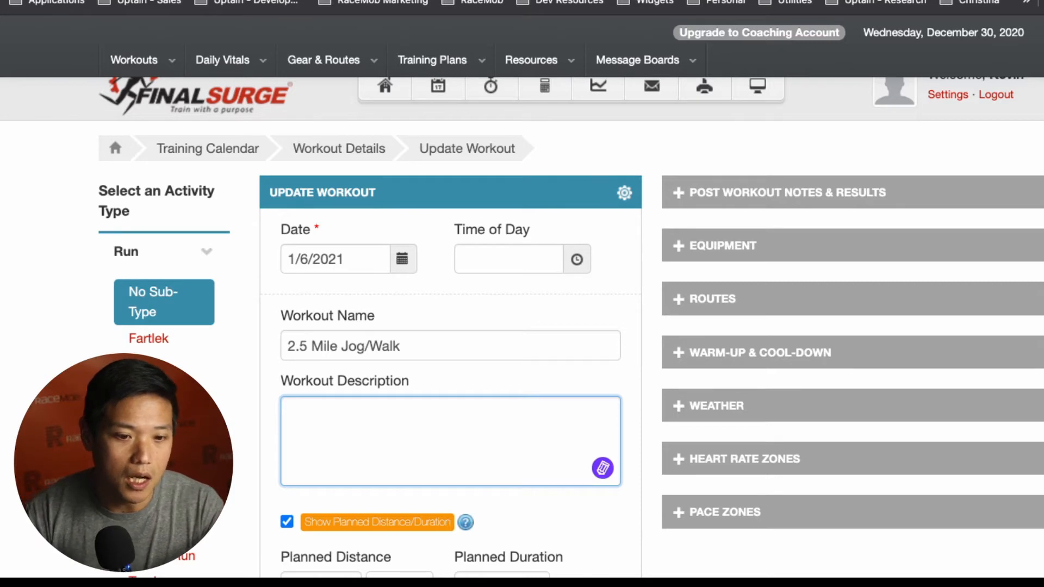
Expand Post Workout Notes & Results on the January 6 run form and scroll through its fields
scroll("down", 3)
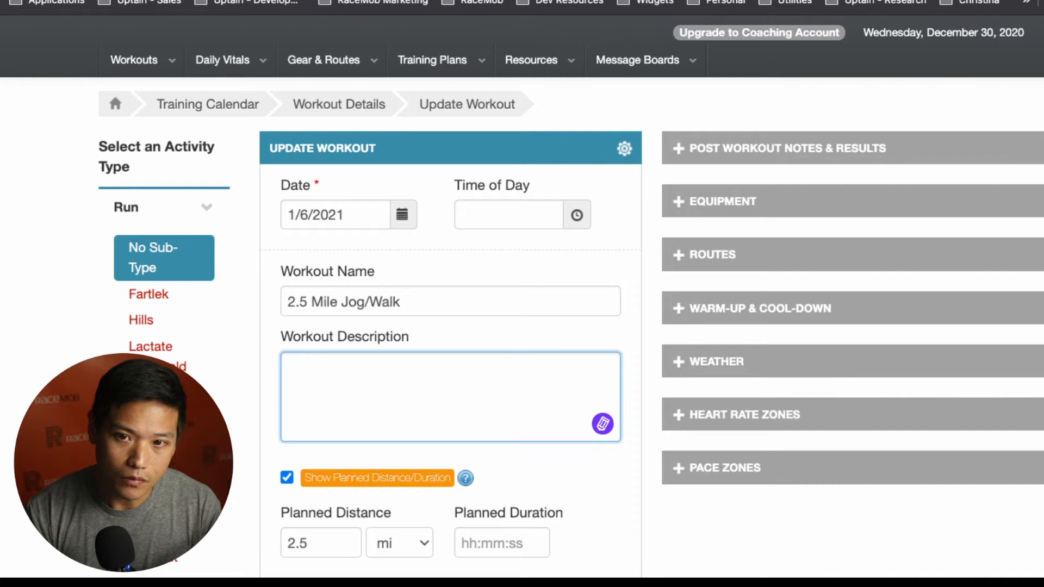
left_click(785, 148)
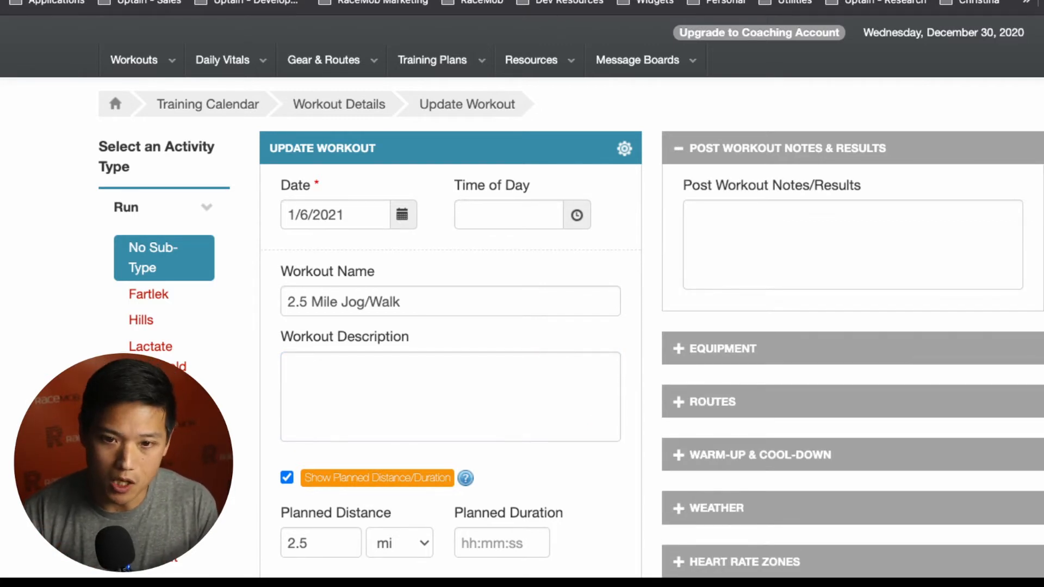
scroll("down", 3)
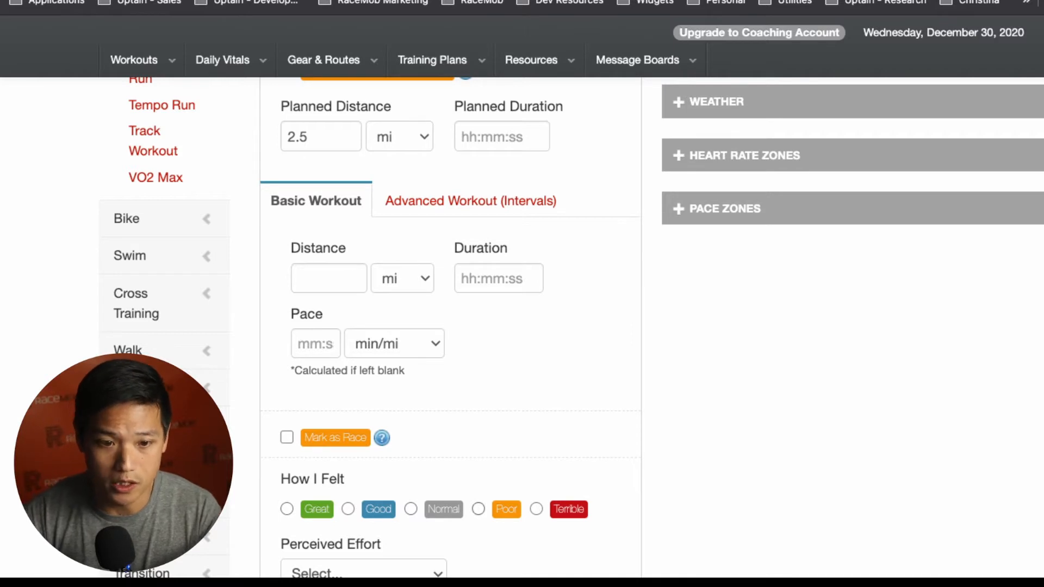
scroll("down", 3)
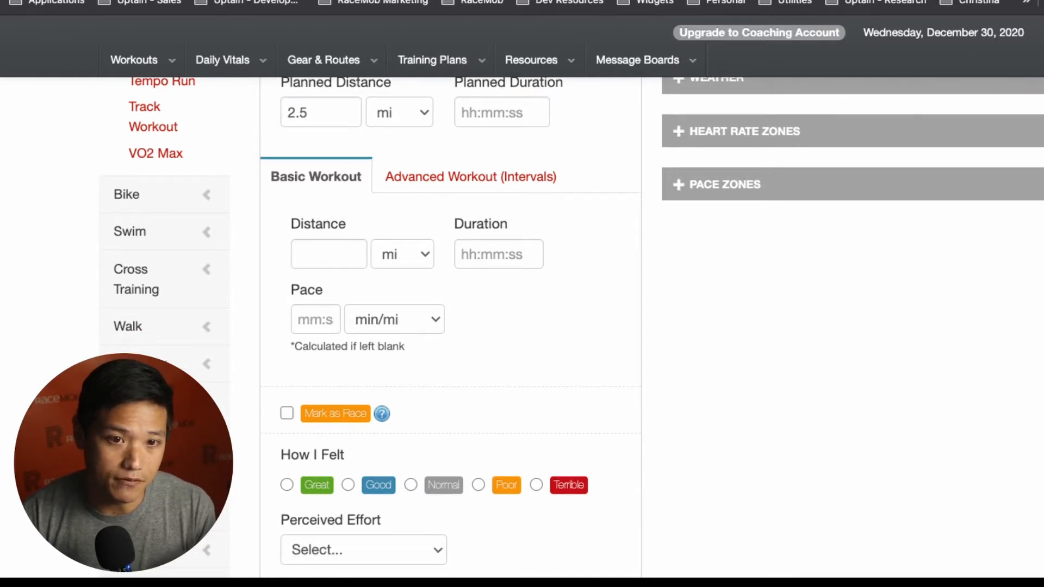
scroll("down", 3)
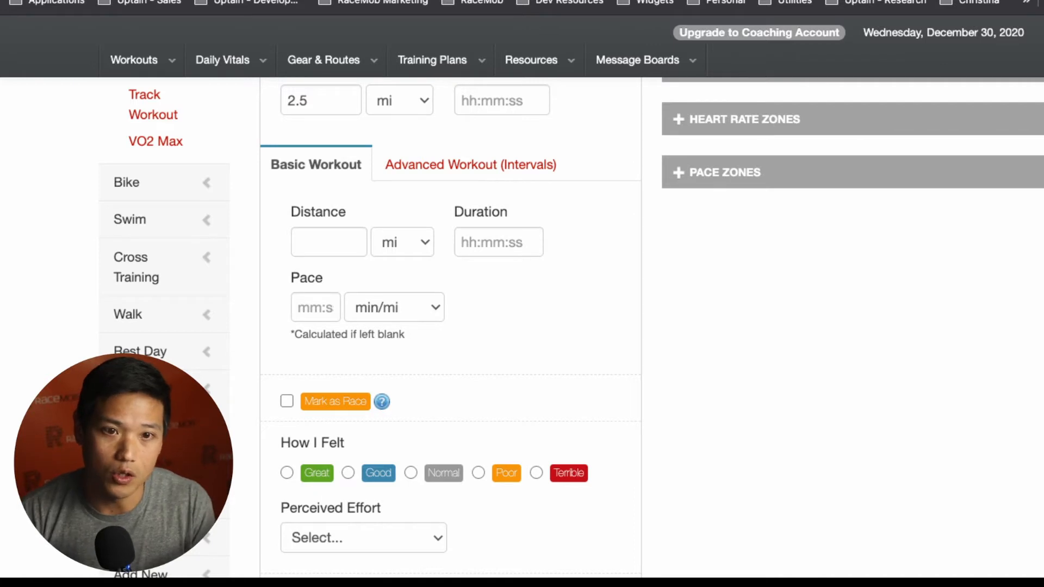
scroll("down", 3)
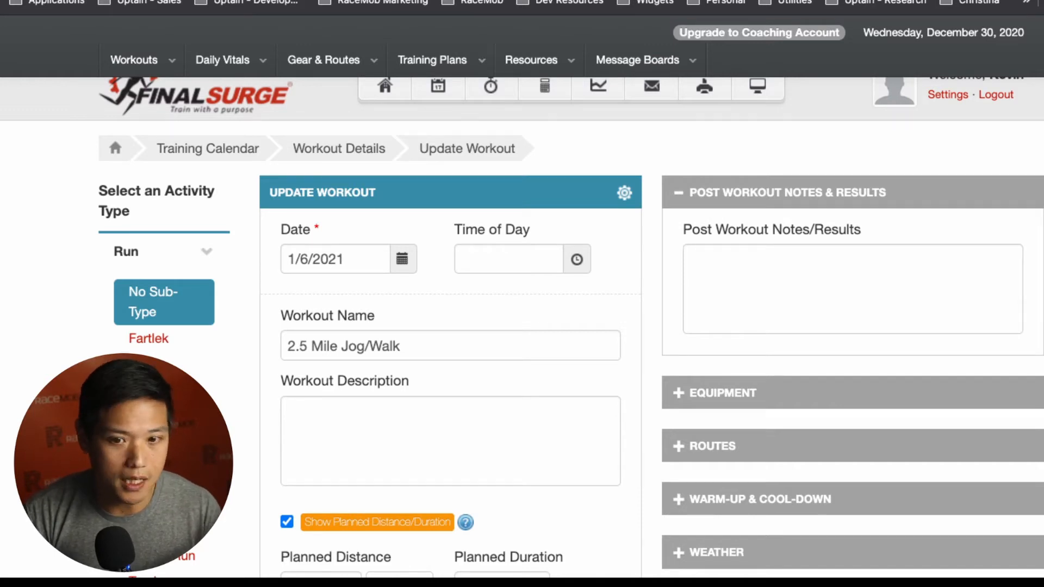
left_click(721, 393)
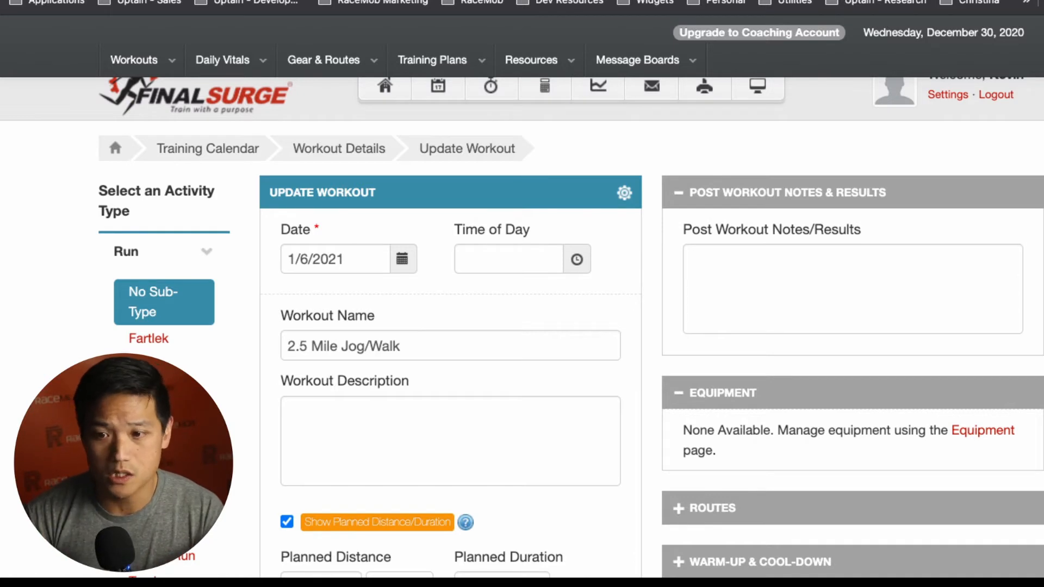
left_click(711, 507)
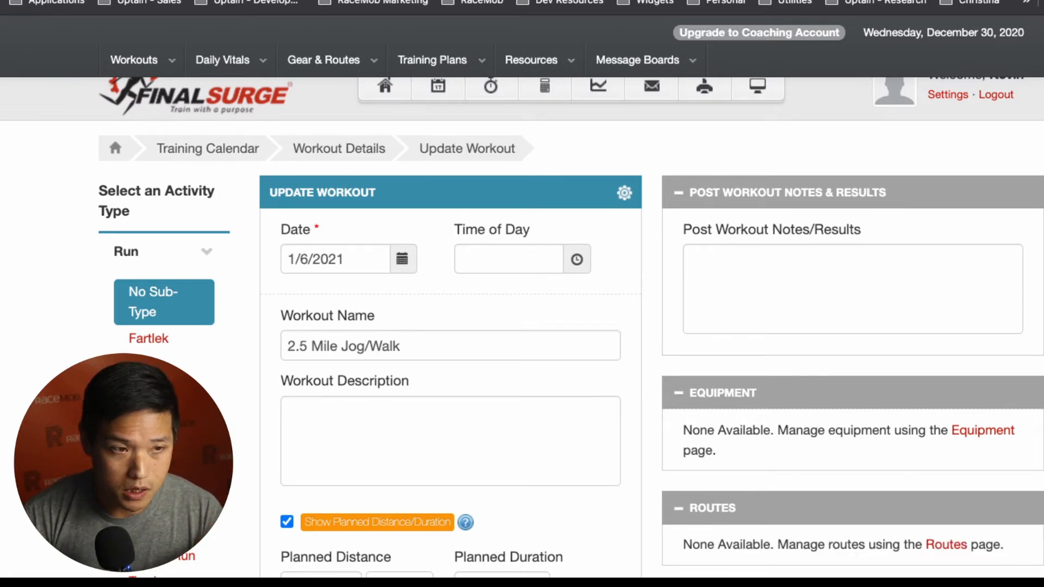
scroll("down", 3)
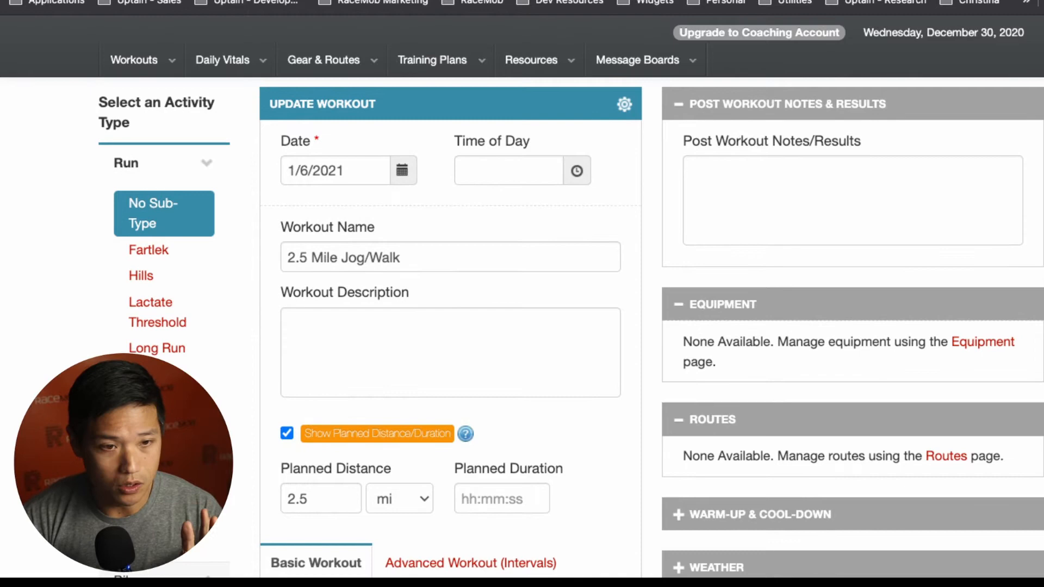
scroll("down", 3)
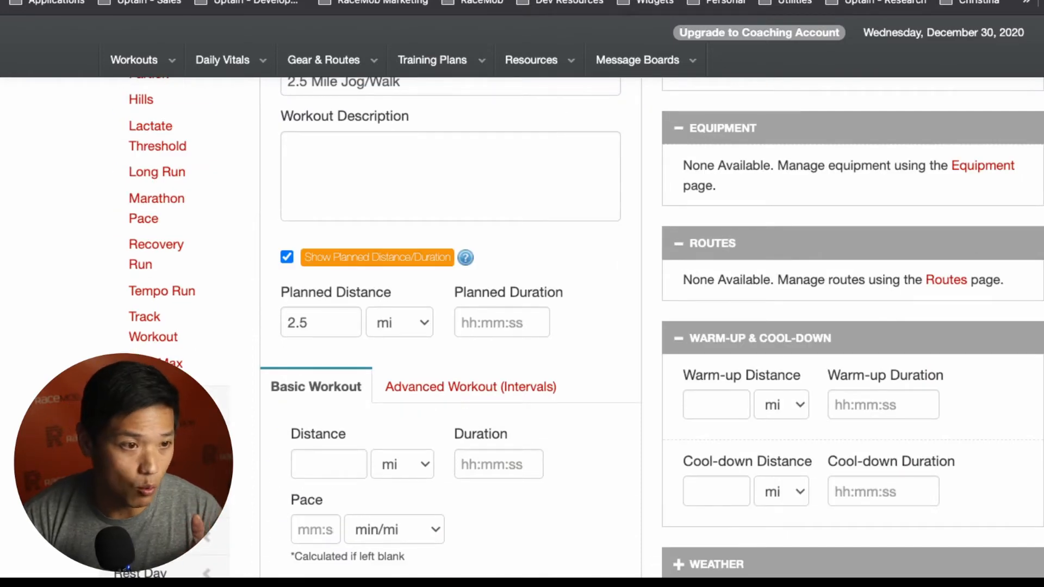
scroll("down", 3)
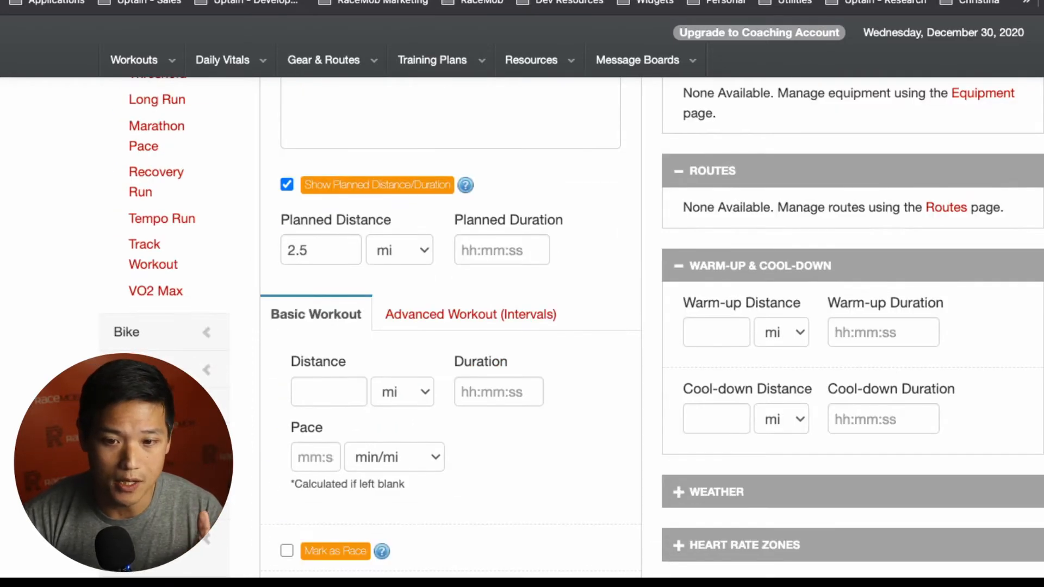
scroll("down", 3)
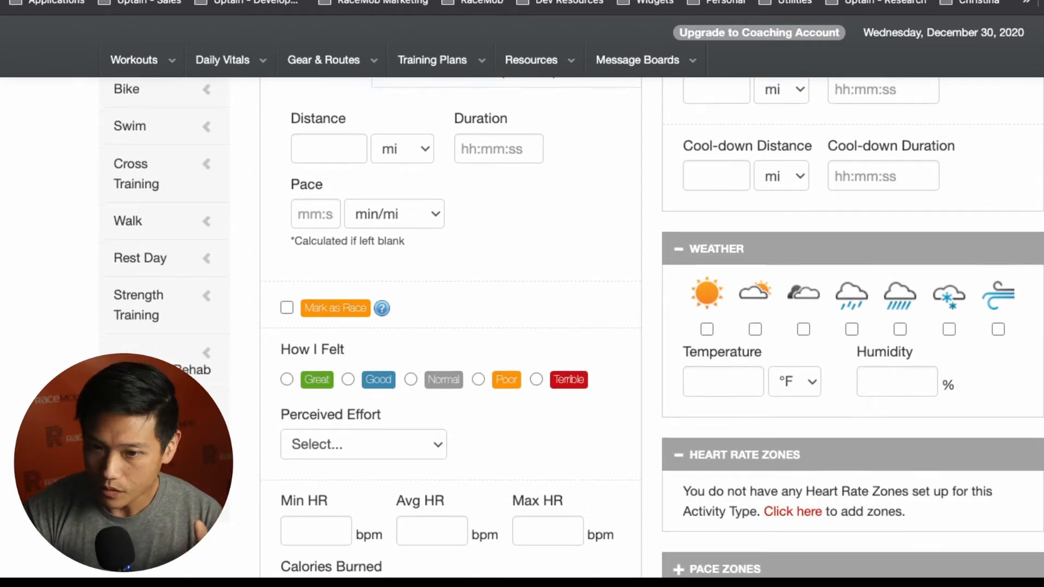
scroll("down", 3)
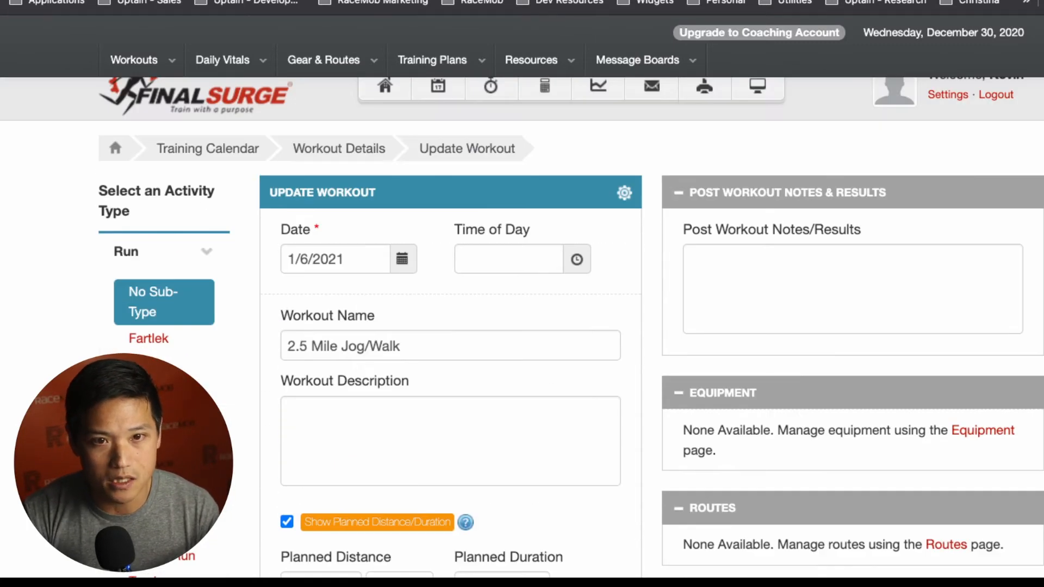
mouse_move(437, 86)
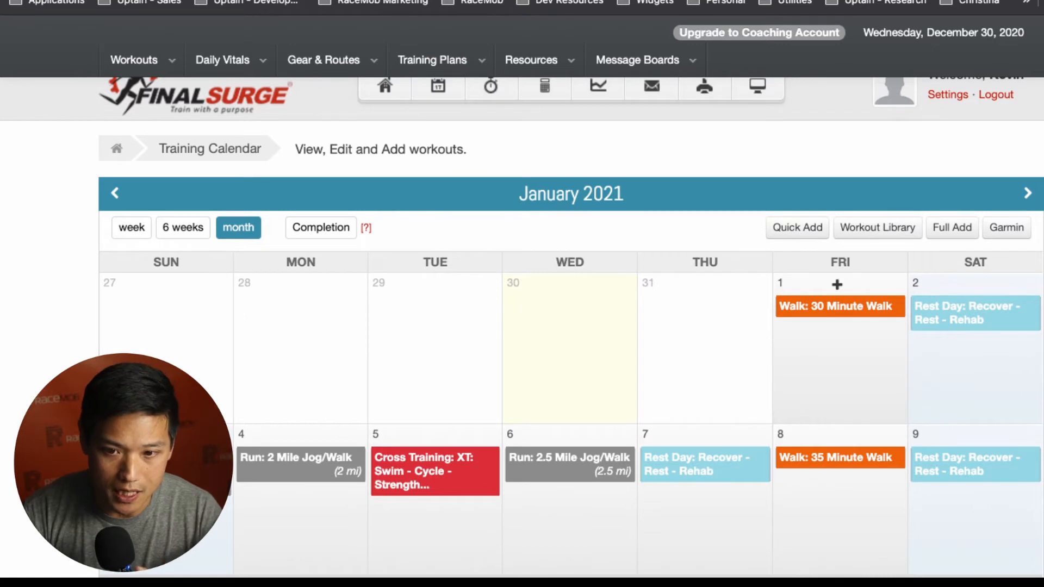
Scroll through the January 2021 month view of the training calendar
scroll("down", 3)
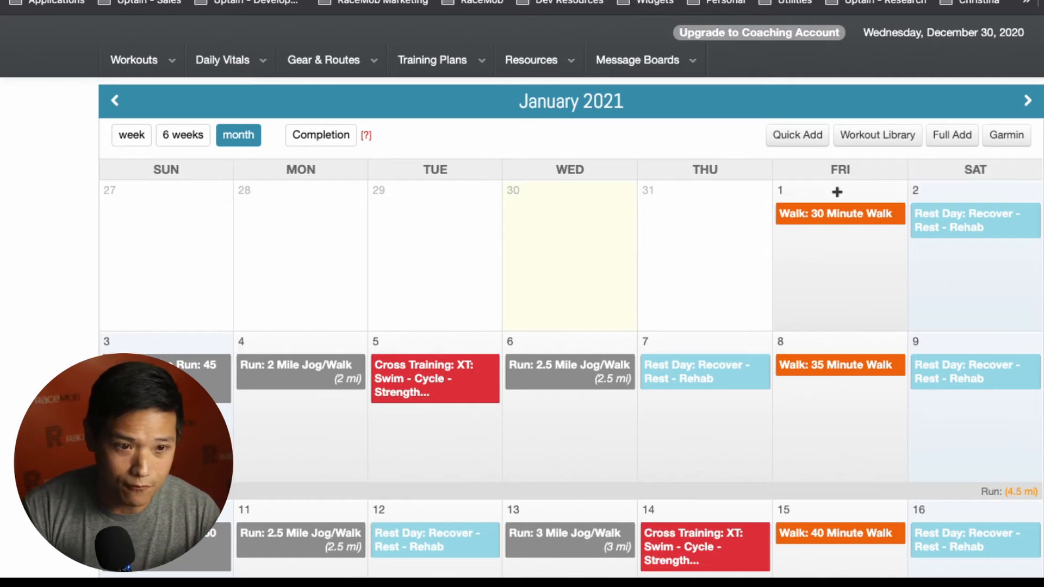
mouse_move(193, 364)
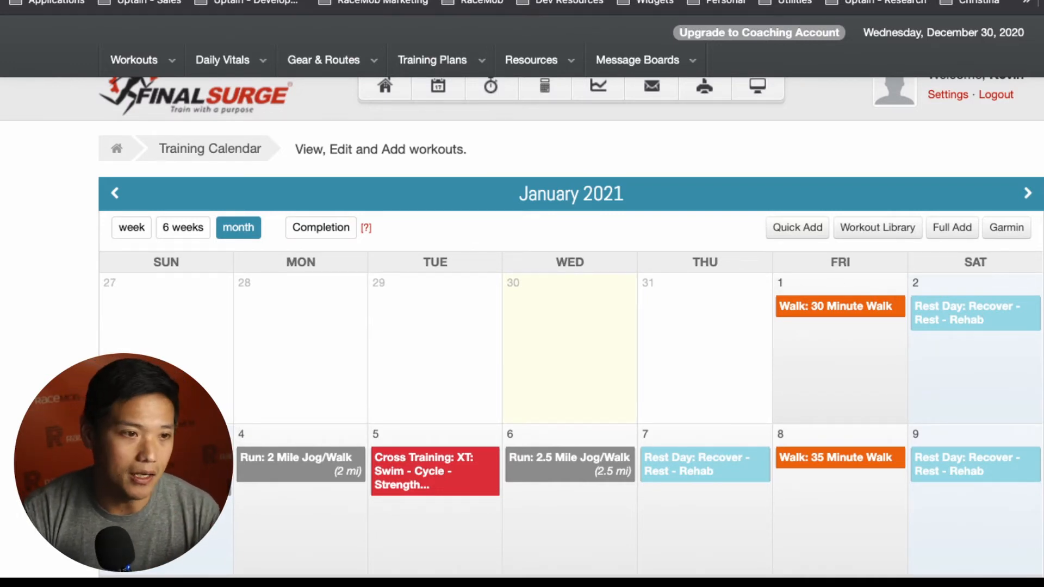
scroll("down", 3)
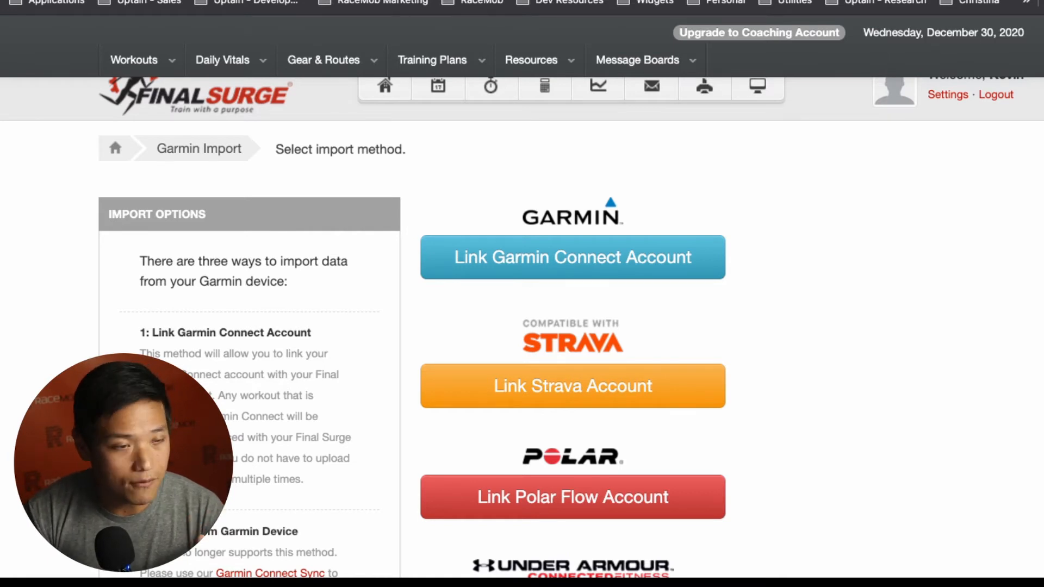
scroll("down", 3)
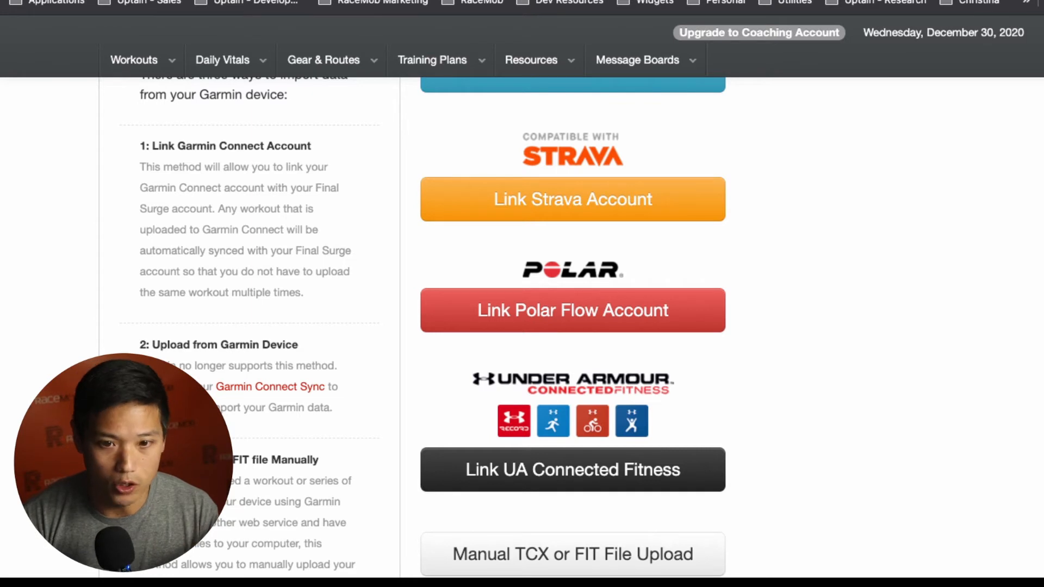
scroll("down", 3)
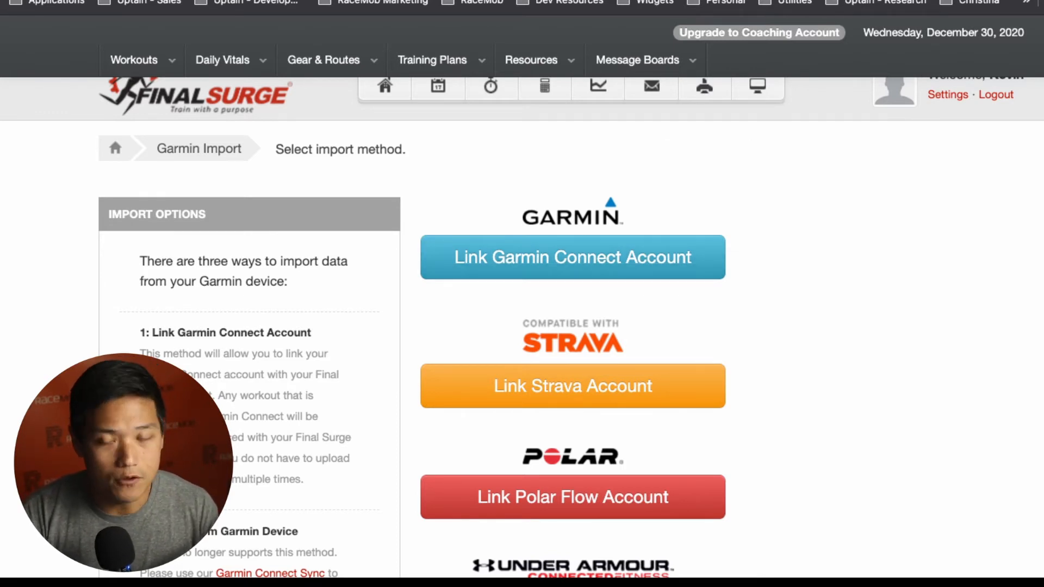
Print the workouts list for the range 01/01/2021 to 01/31/2021
left_click(703, 86)
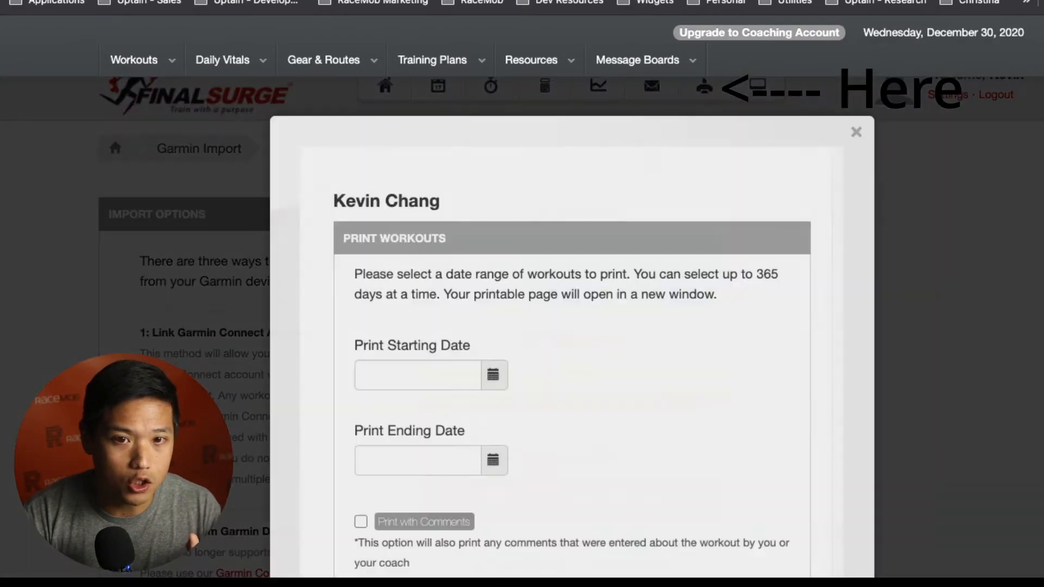
left_click(493, 375)
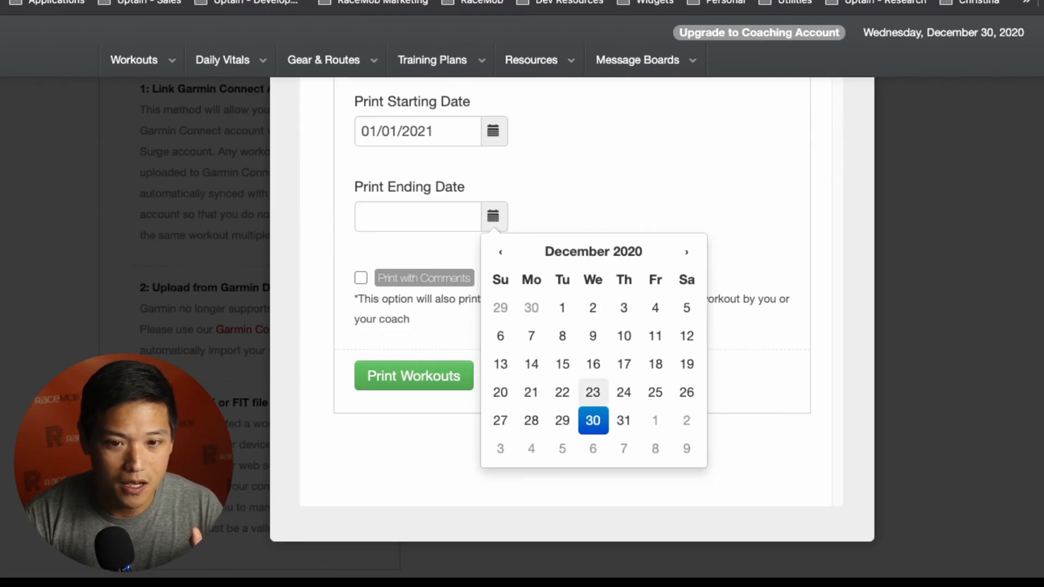
left_click(591, 420)
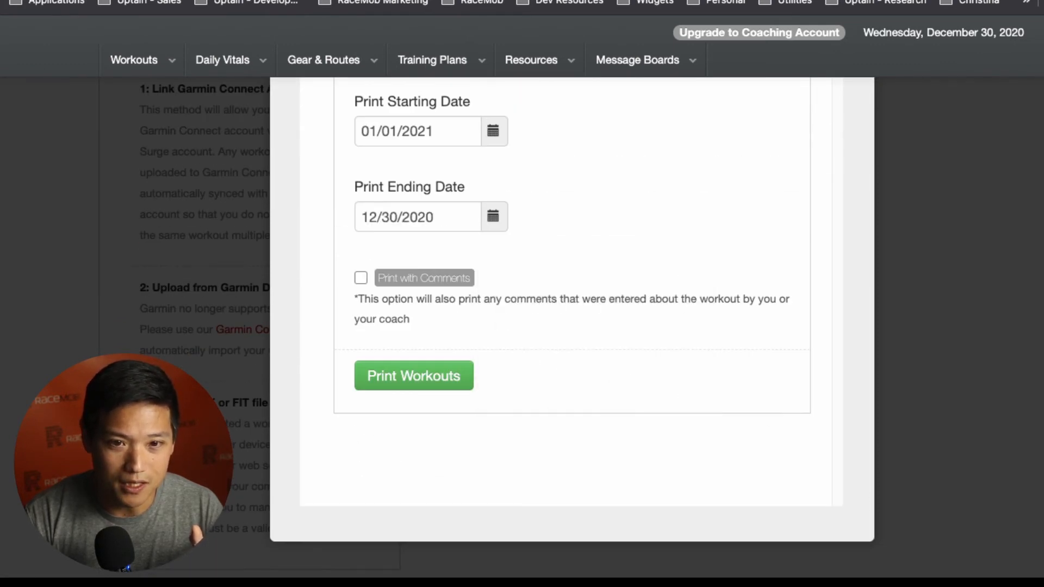
left_click(492, 217)
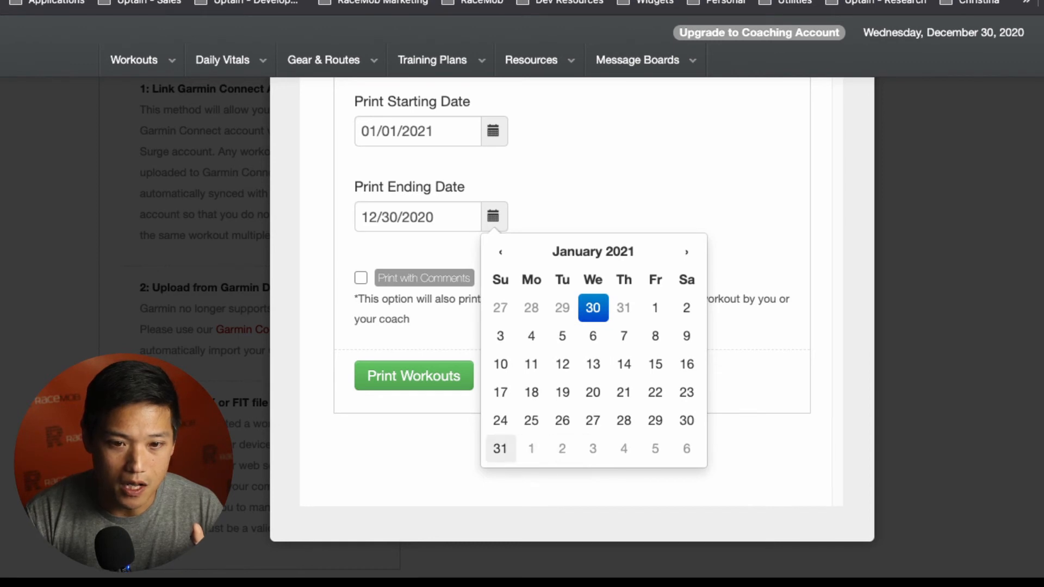
left_click(500, 448)
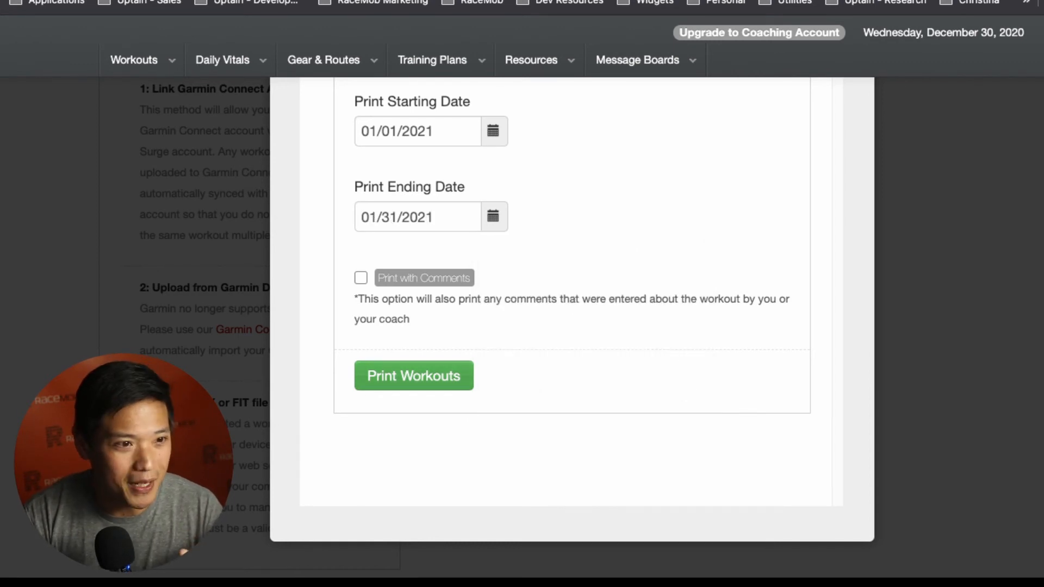
left_click(413, 376)
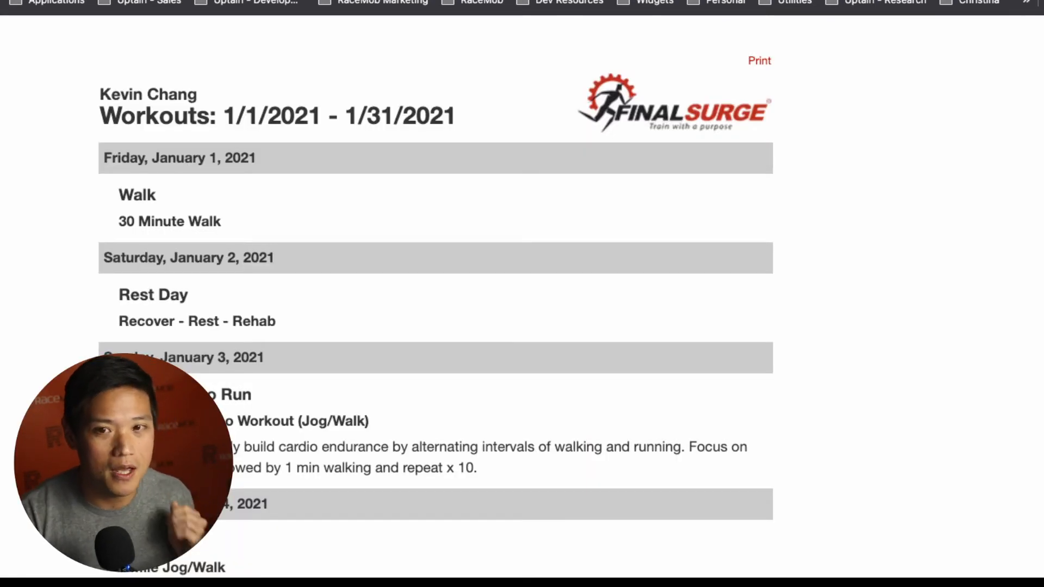
Scroll down and back up through the printable January 2021 workouts page
scroll("down", 3)
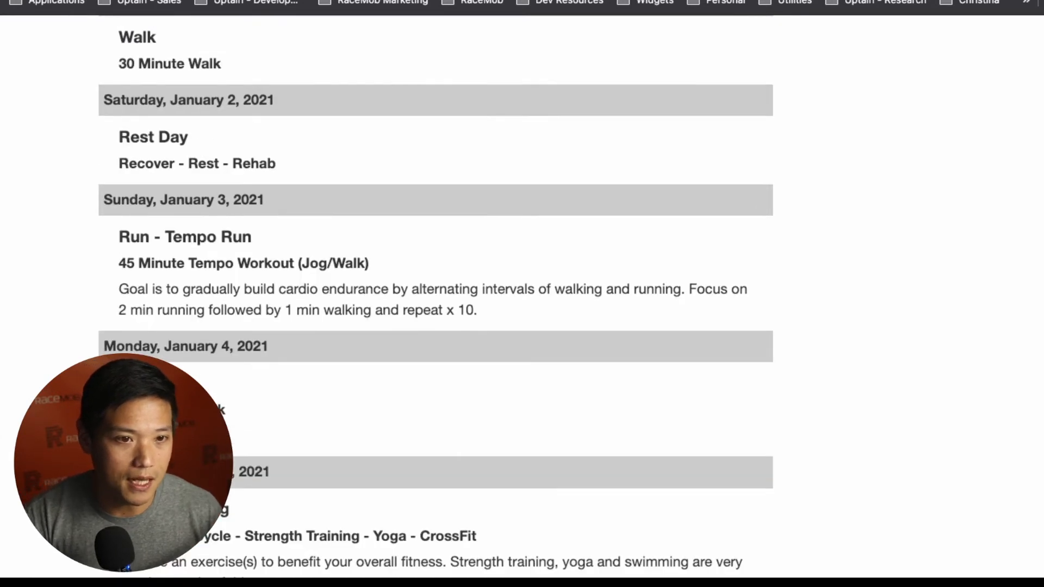
scroll("down", 3)
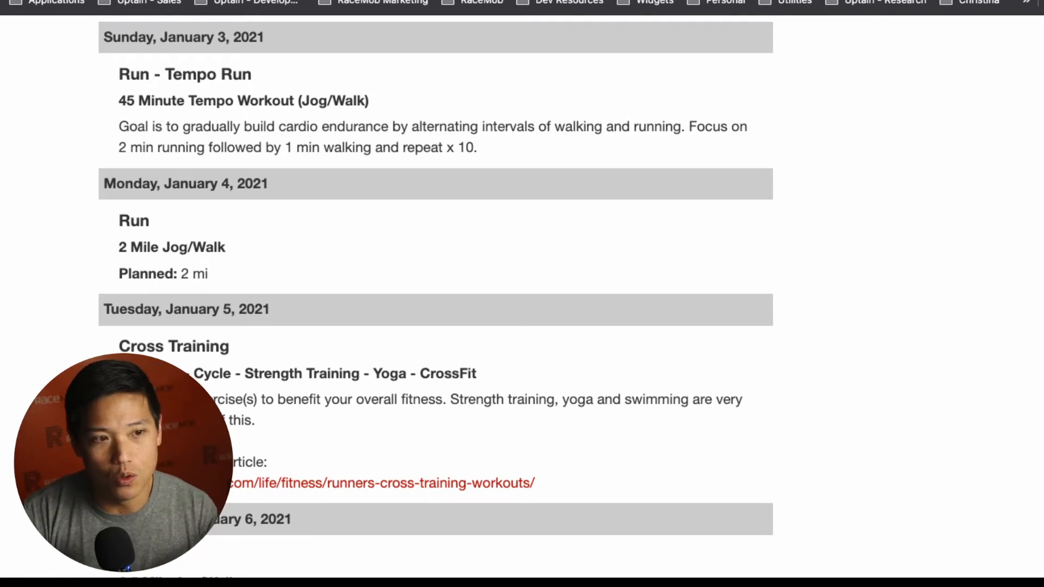
scroll("up", 3)
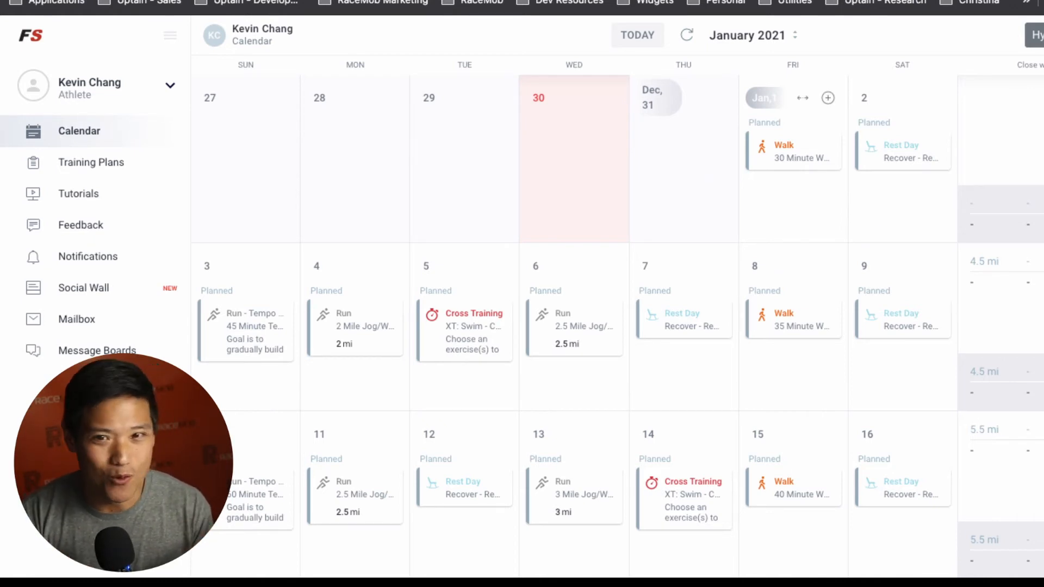
Open the January 1 walk's injury report, agreeing to the medical advisory and confirming Male
left_click(792, 150)
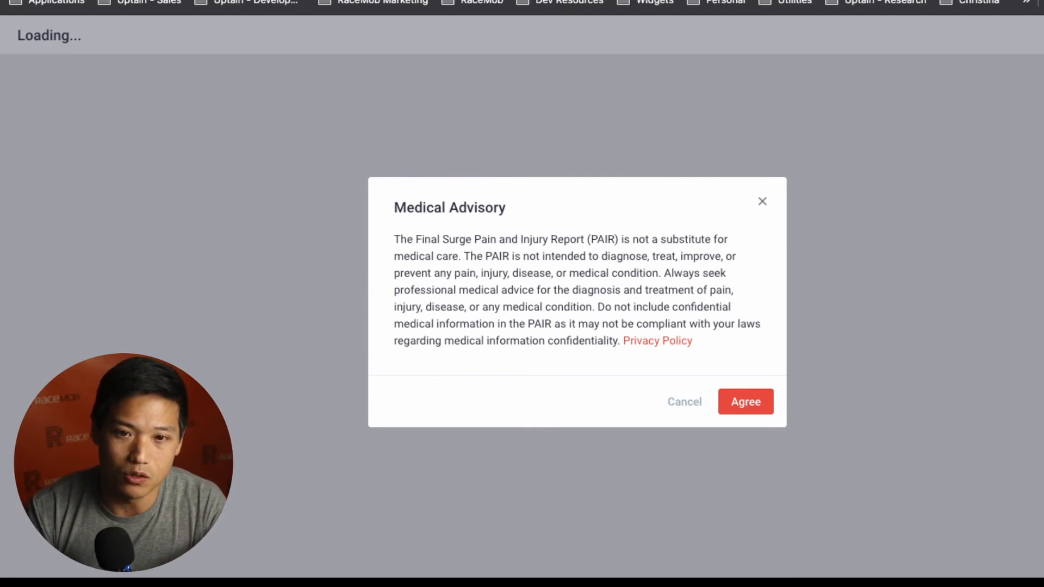
left_click(745, 401)
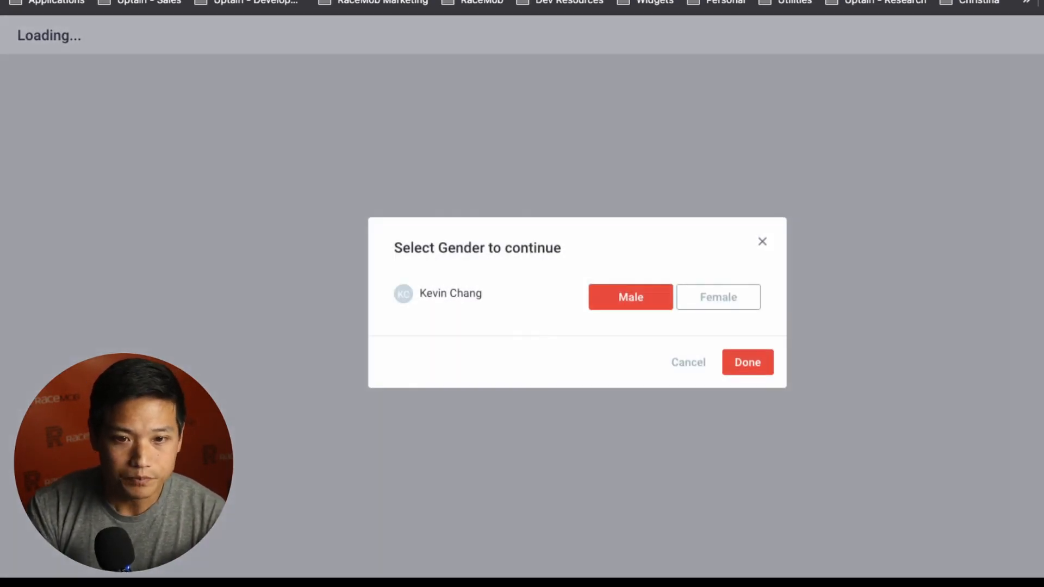
left_click(747, 362)
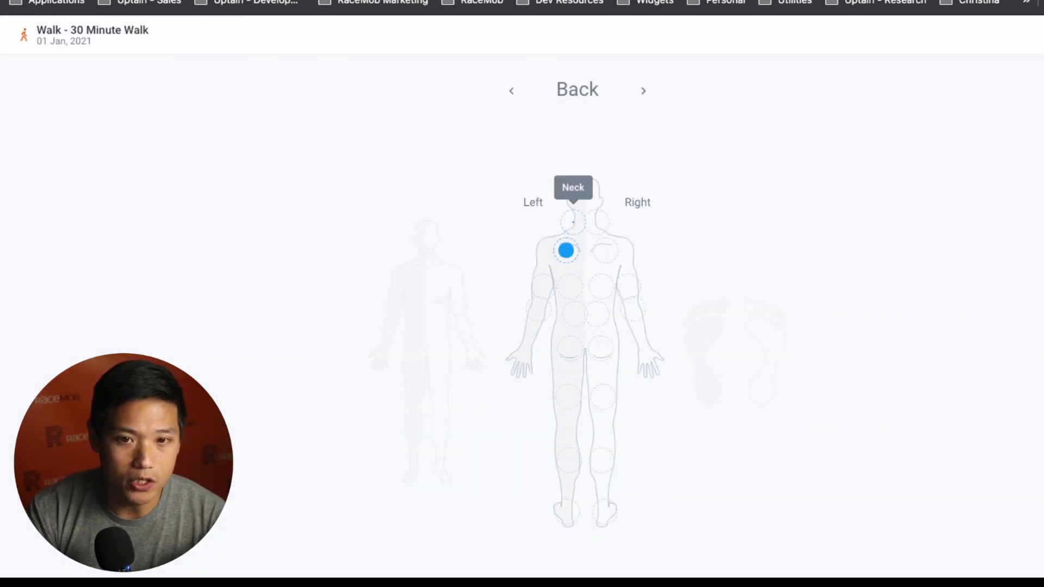
Mark the back of the right calf on the body map to open its Calf pain panel
left_click(601, 460)
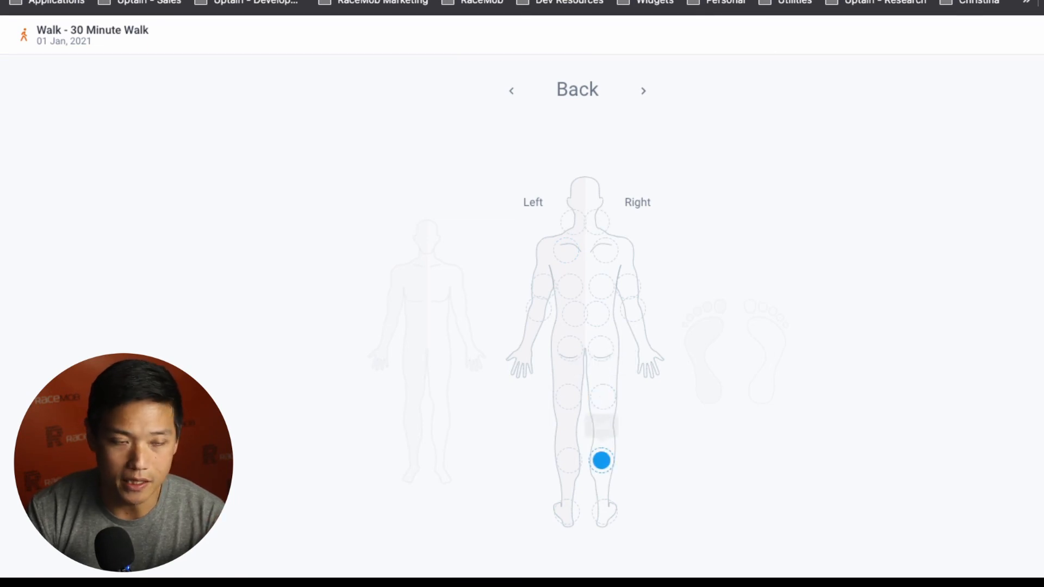
left_click(600, 460)
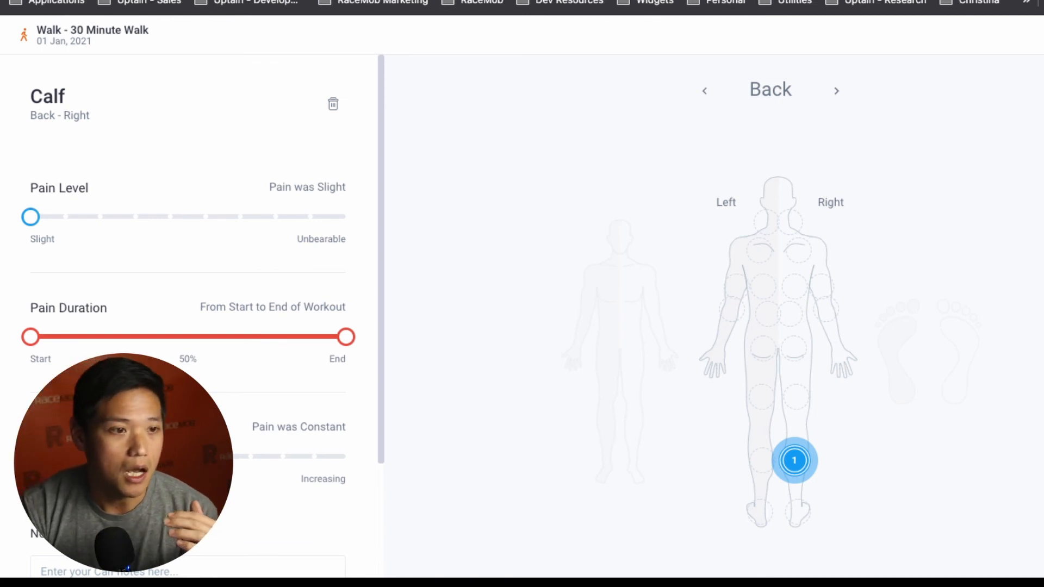
scroll("down", 3)
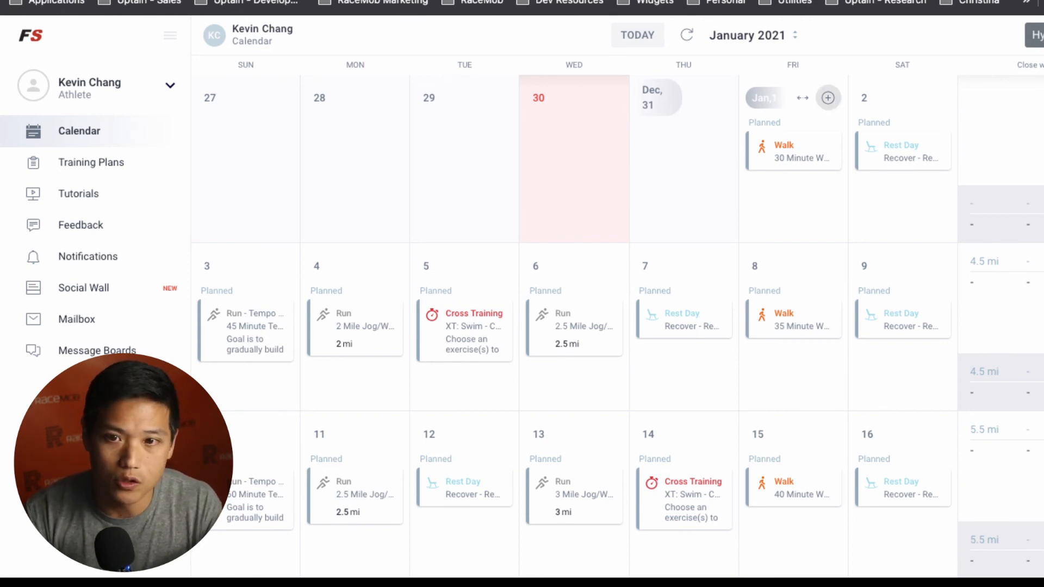
Enter 3 miles as the completed distance for the January 1 30 Minute Walk
left_click(792, 150)
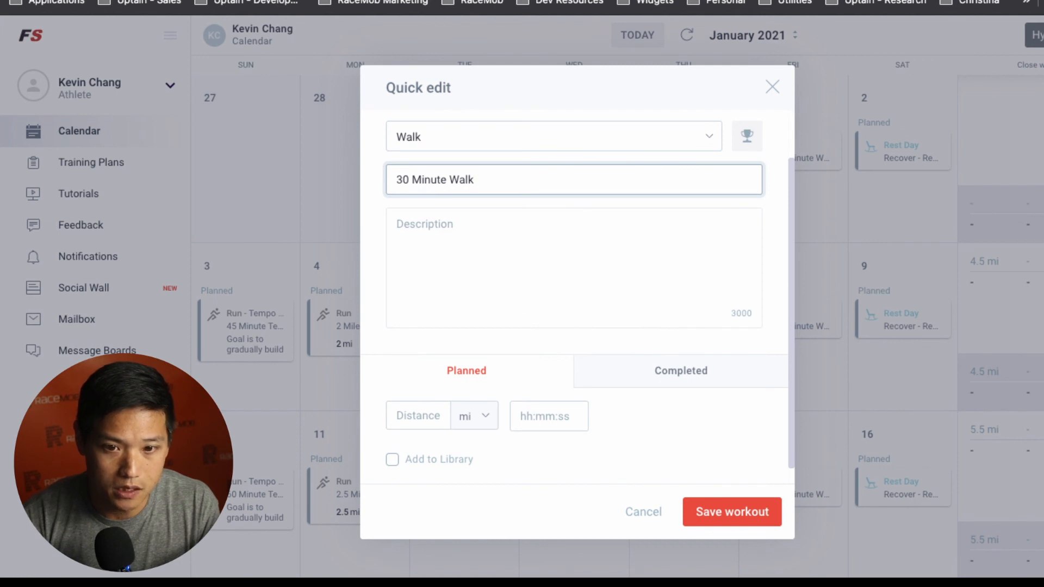
left_click(680, 371)
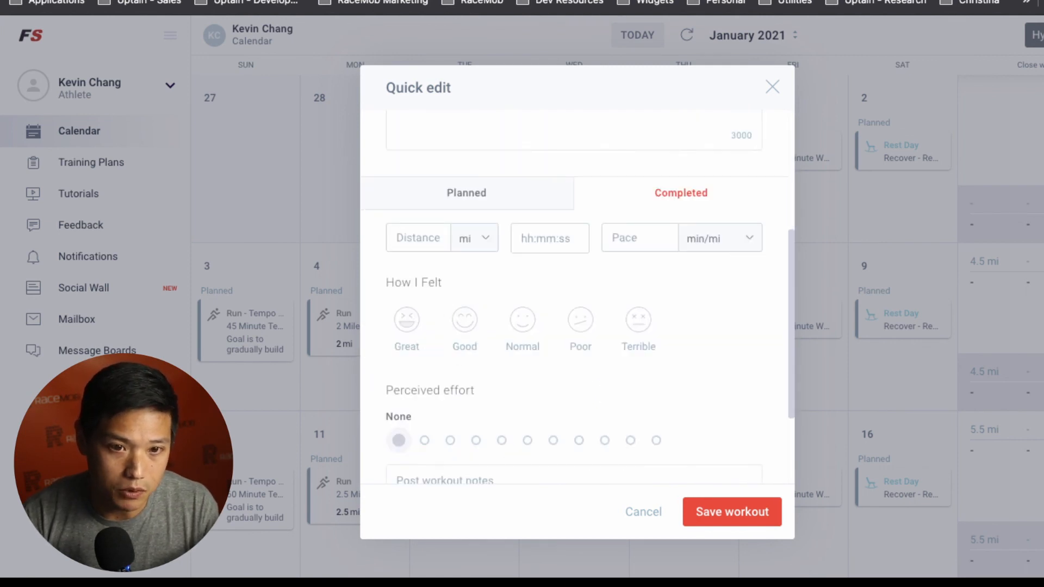
left_click(417, 237)
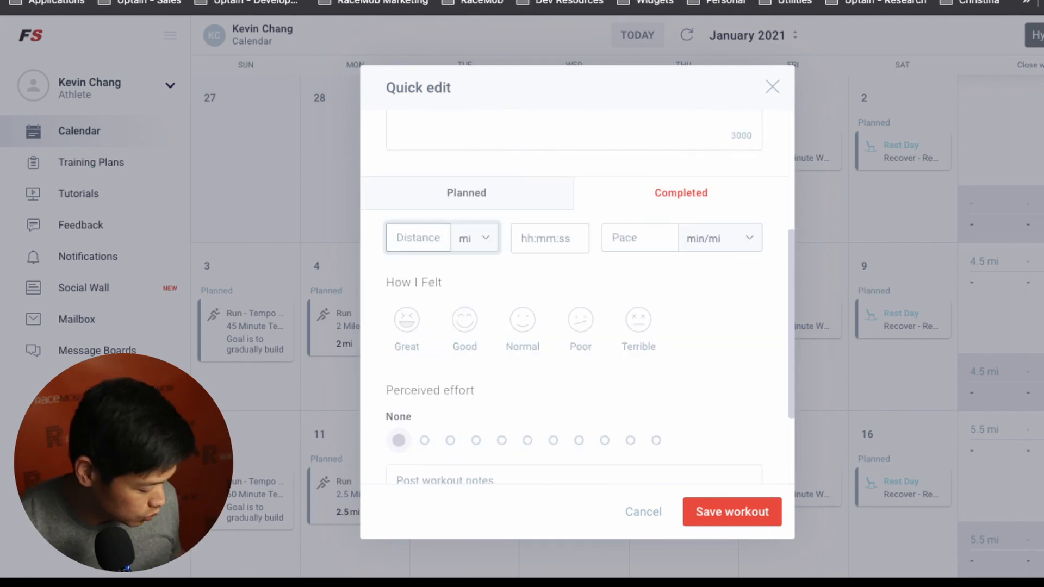
type("3")
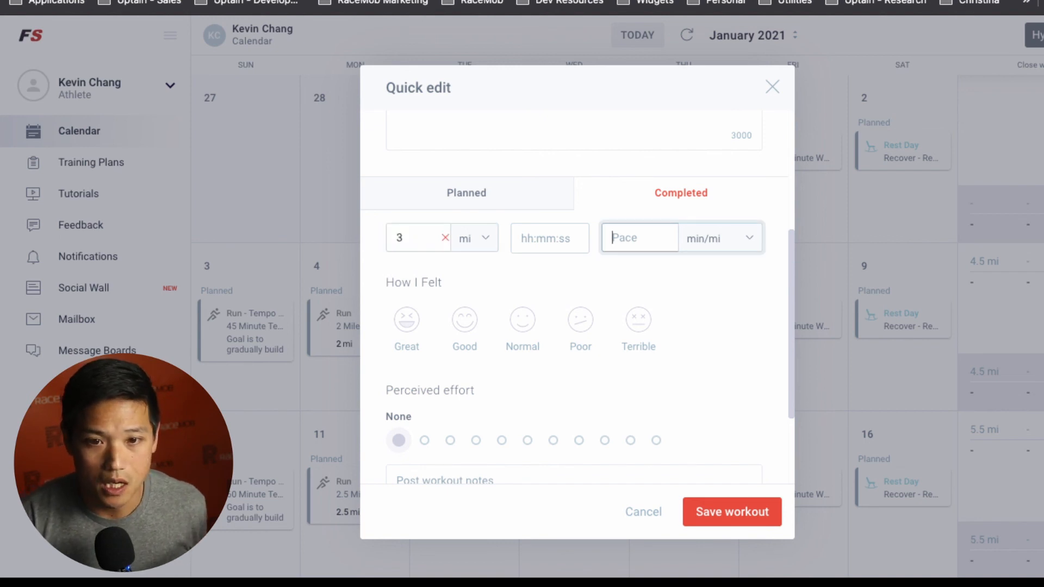